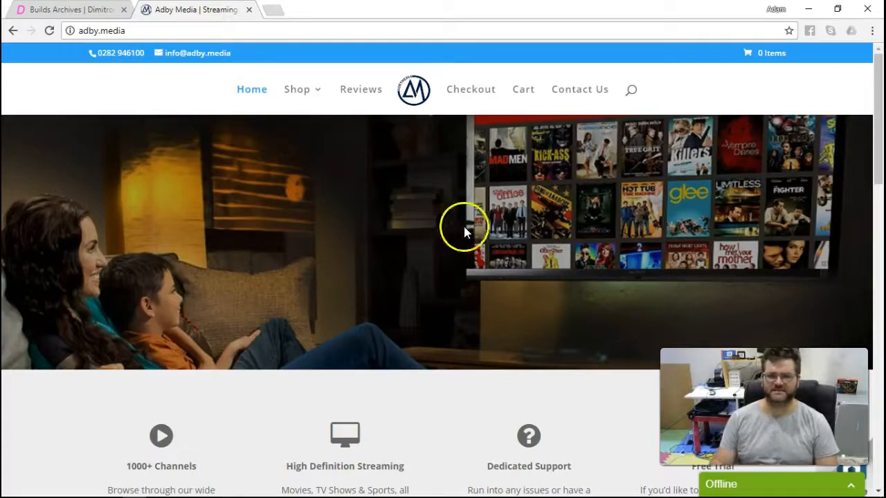
Step: Run a 'speed test' search in a new tab (about 89.7 Mbps), then return to Adby Media
click(272, 9)
text([[)
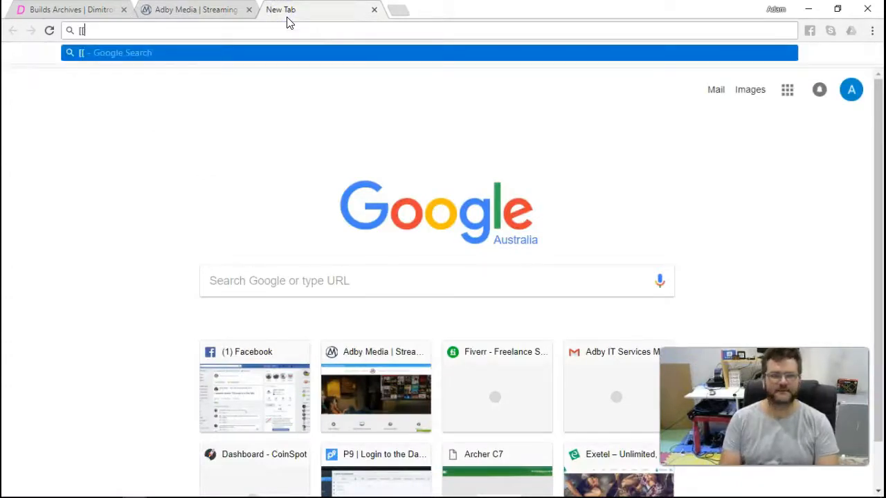
text(speed)
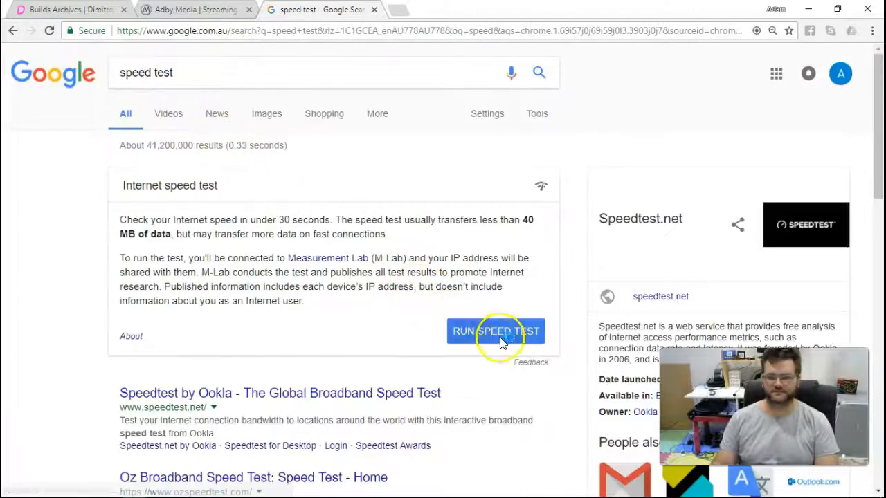
click(496, 330)
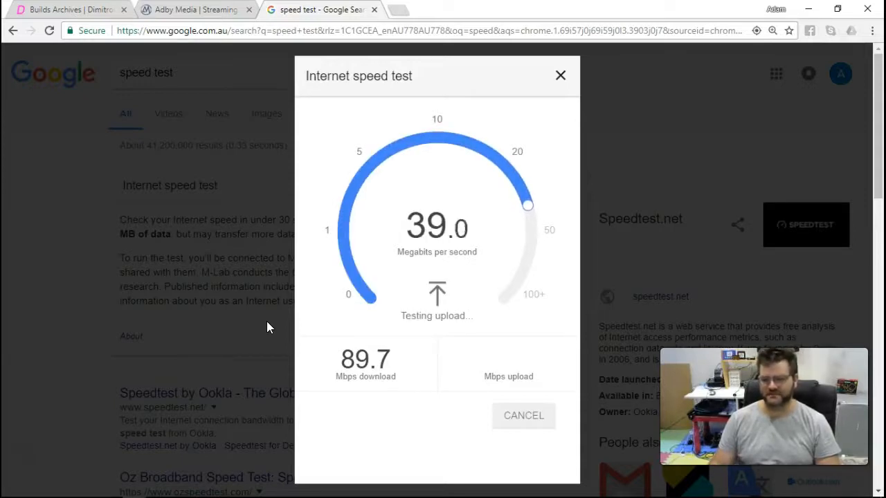
click(524, 416)
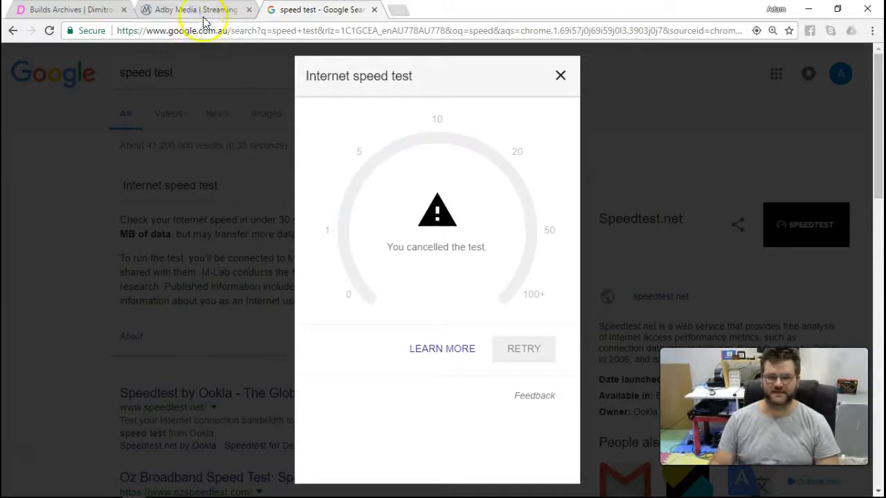
click(194, 10)
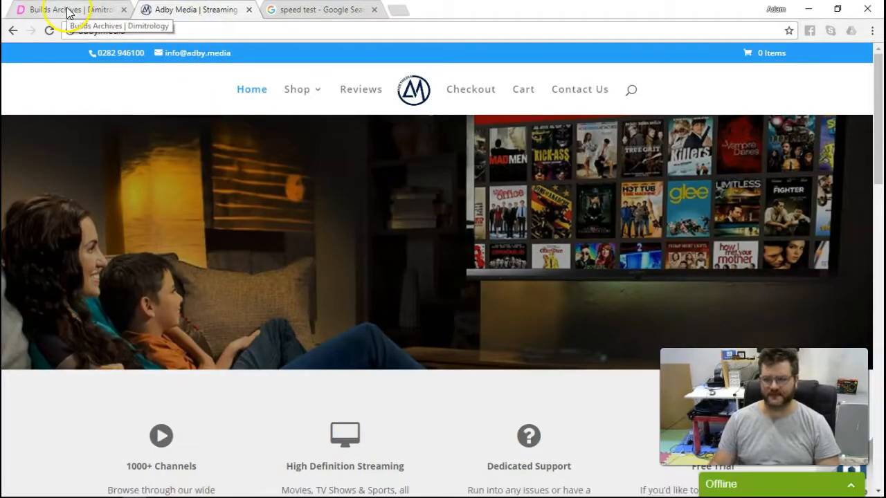
Step: Close the Builds Archives tab and open the Start menu to launch Kodi
click(124, 9)
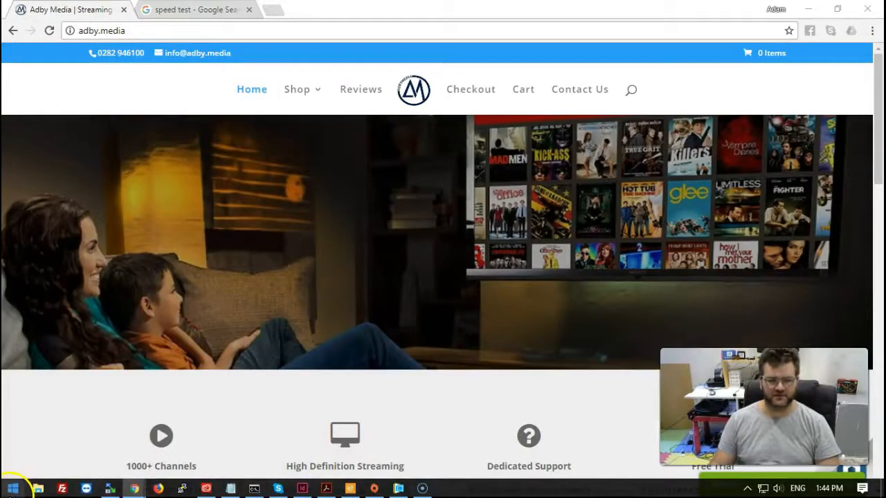
click(11, 488)
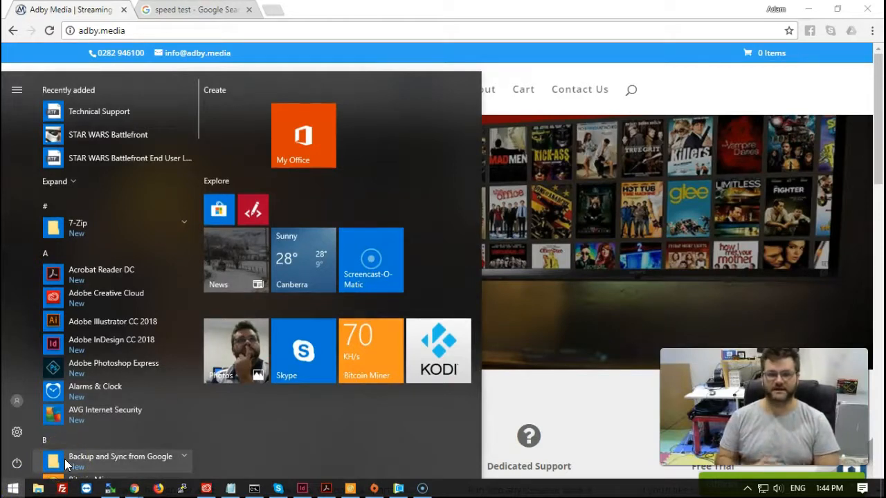
mouse_move(315, 424)
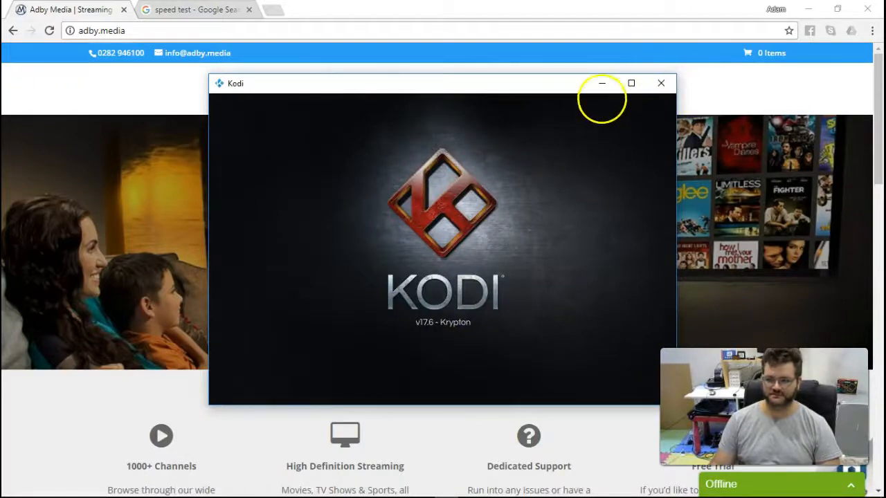
Step: Maximize the Kodi window to full screen
click(630, 83)
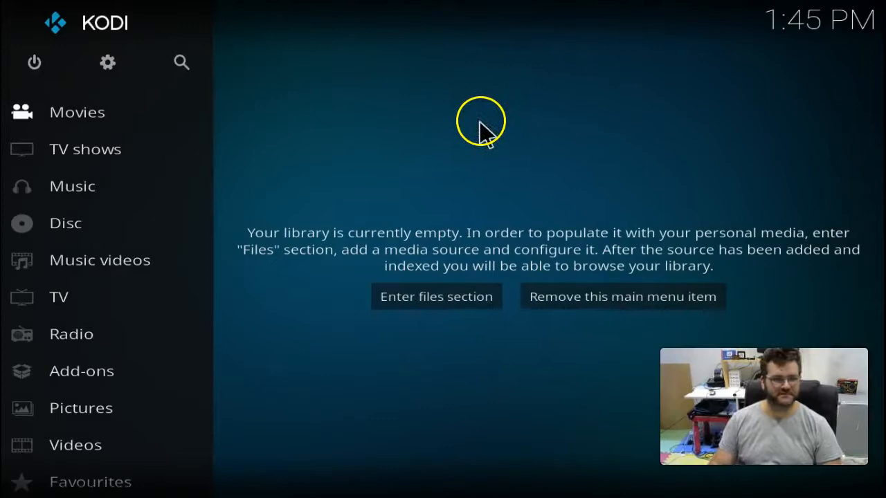
mouse_move(480, 149)
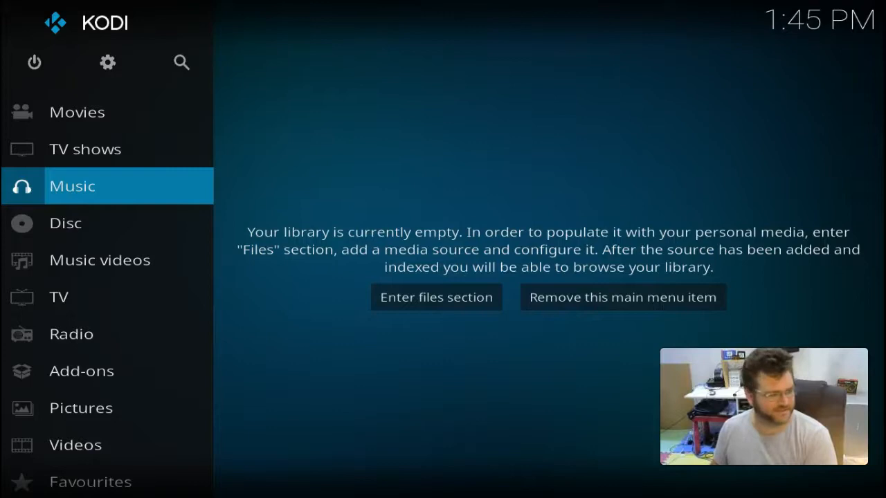
mouse_move(28, 194)
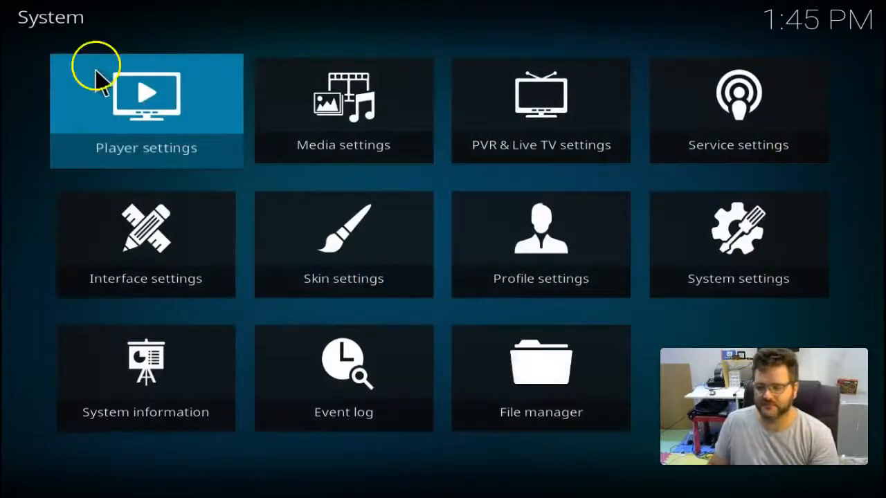
mouse_move(540, 373)
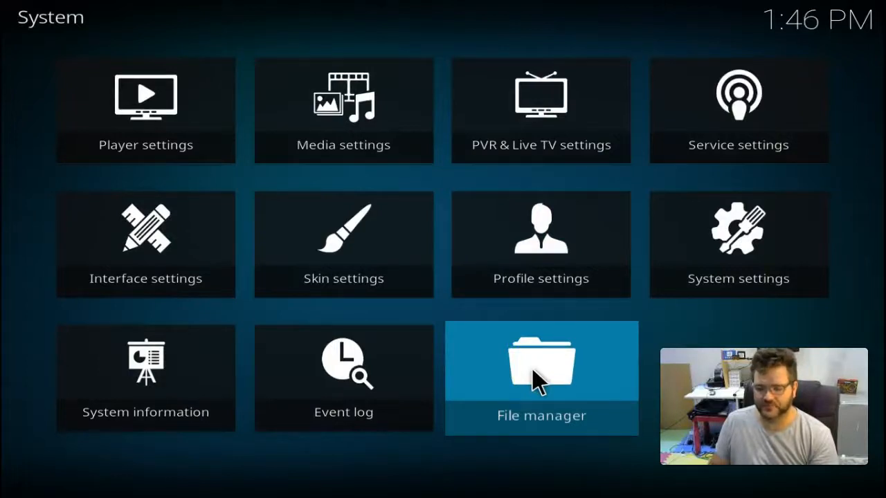
mouse_move(557, 380)
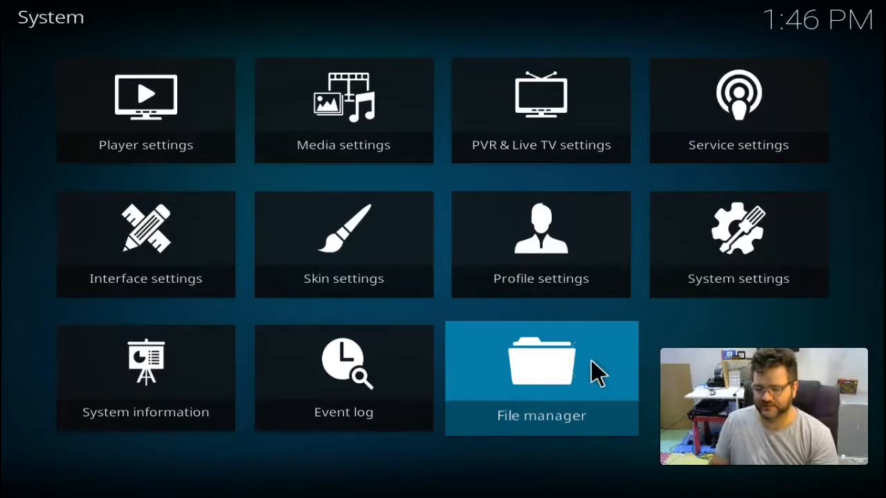
Step: Open File manager and choose Add source
click(541, 378)
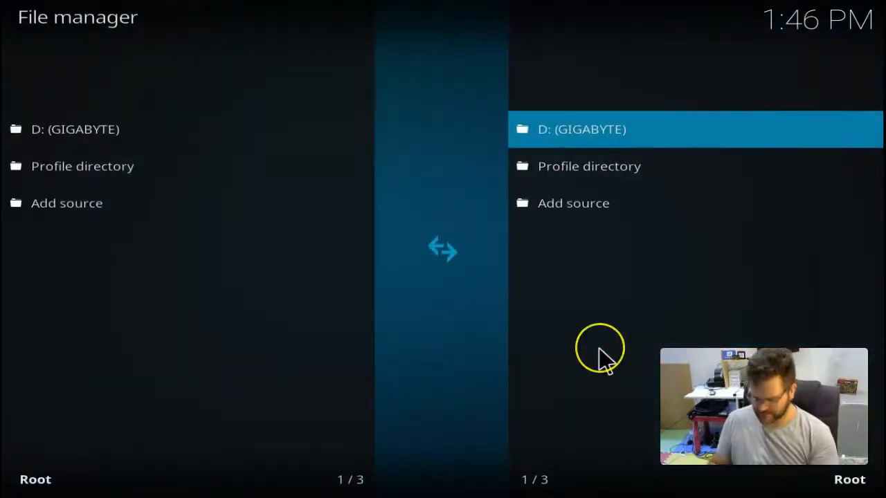
mouse_move(616, 364)
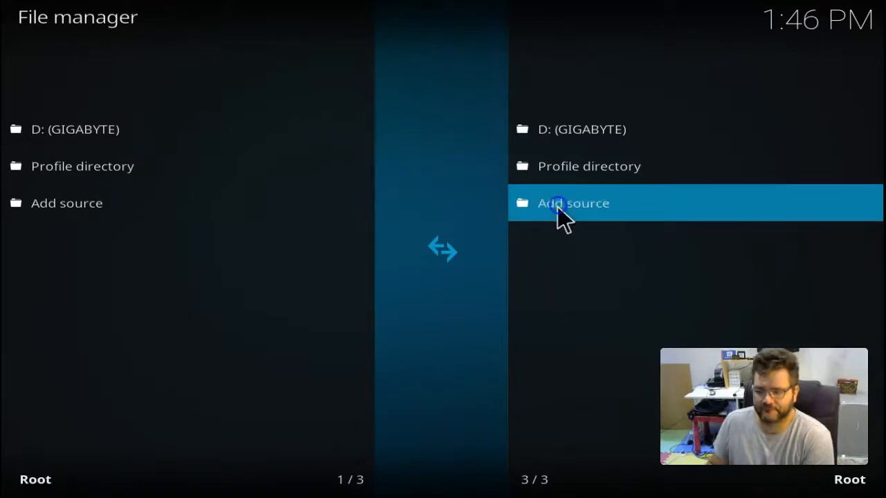
click(573, 203)
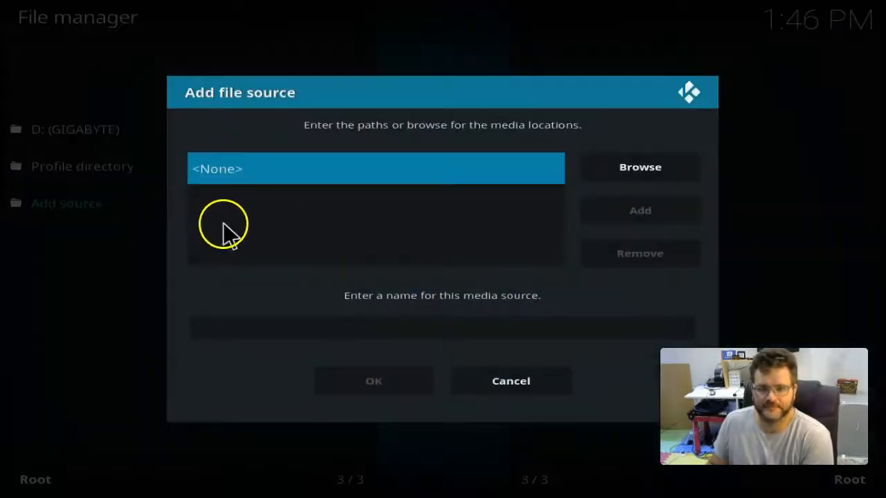
mouse_move(266, 242)
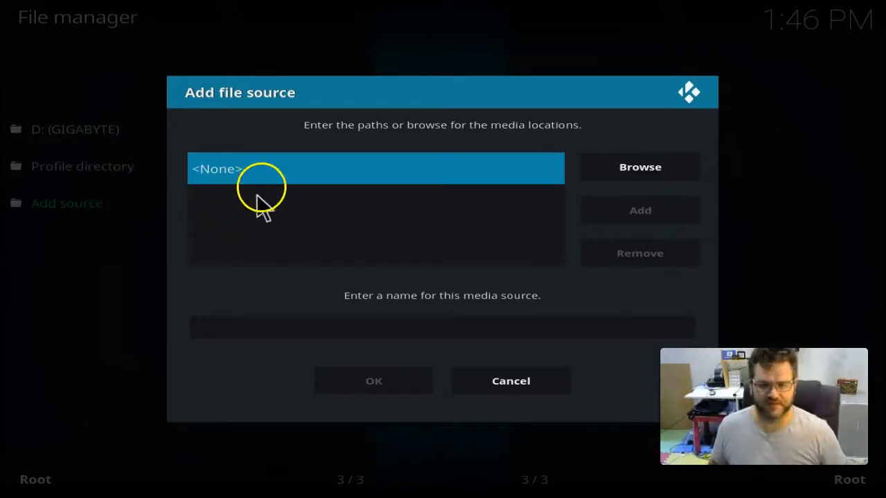
mouse_move(339, 169)
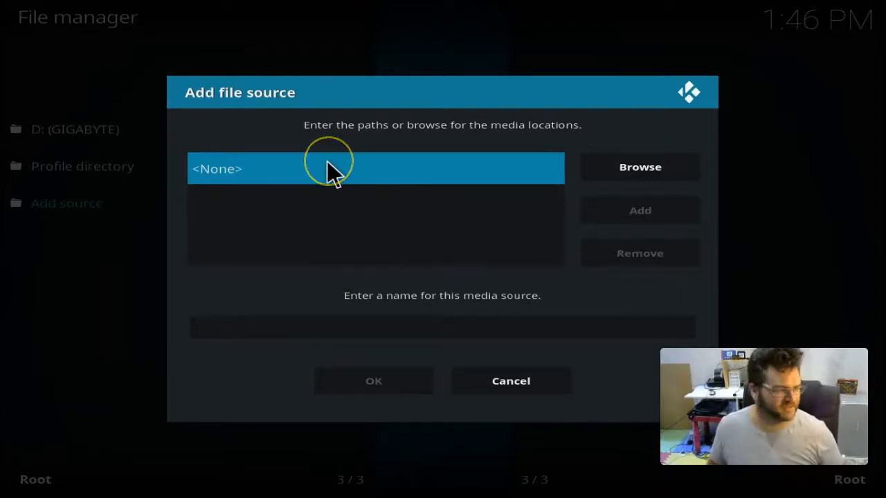
mouse_move(103, 247)
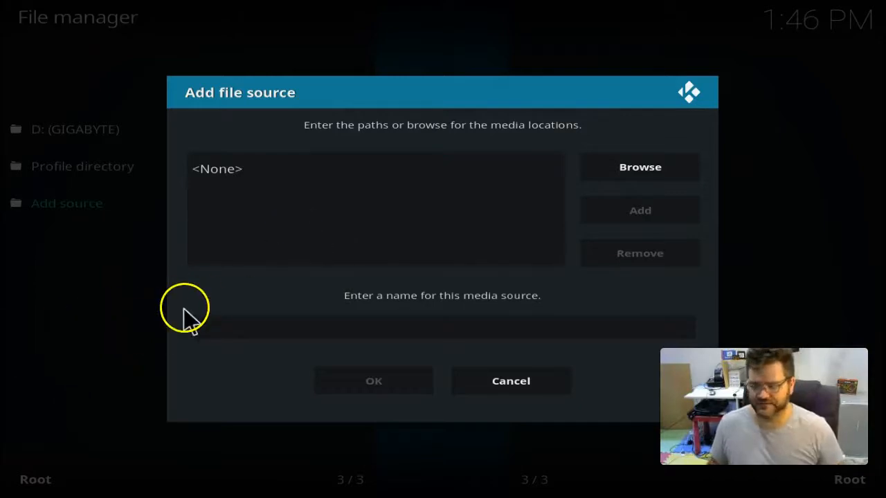
click(376, 168)
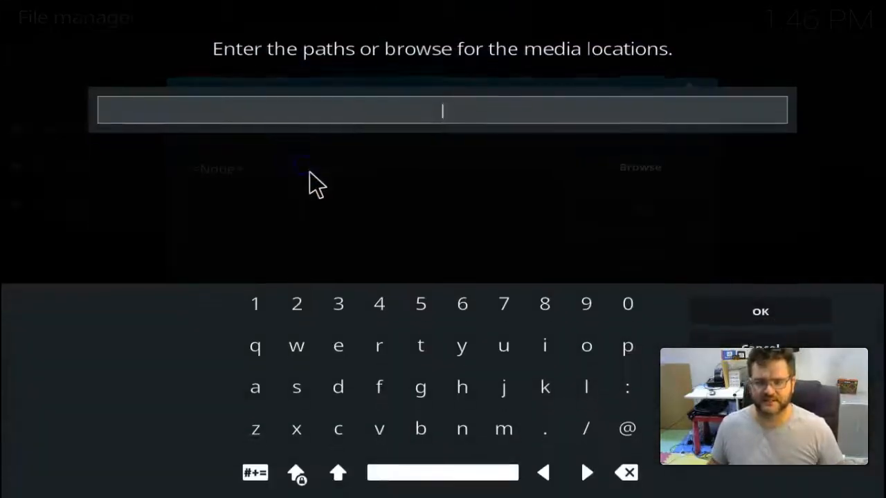
text(http://dimitrology.com/repo)
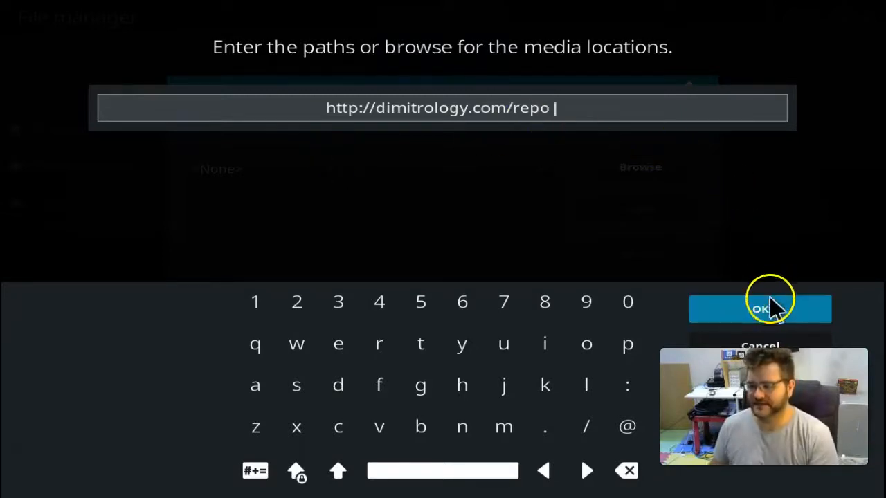
click(760, 309)
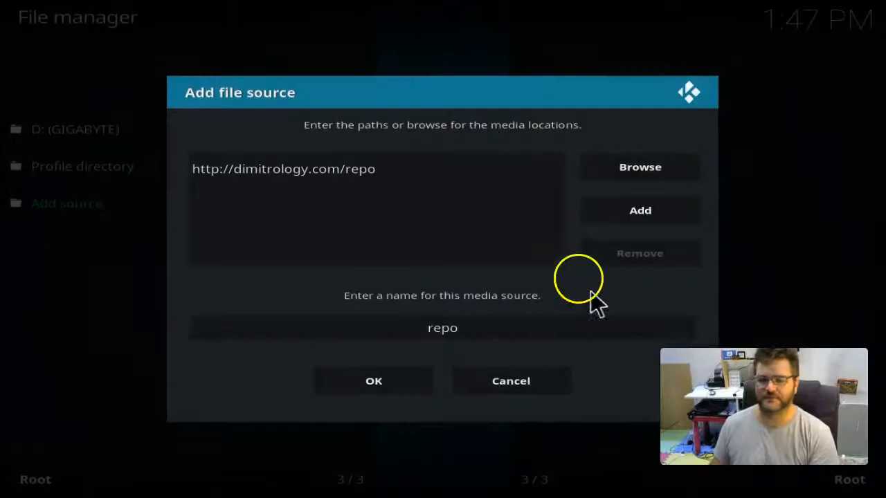
Step: Rename the repo source to '.DIMI' and confirm adding it
click(442, 328)
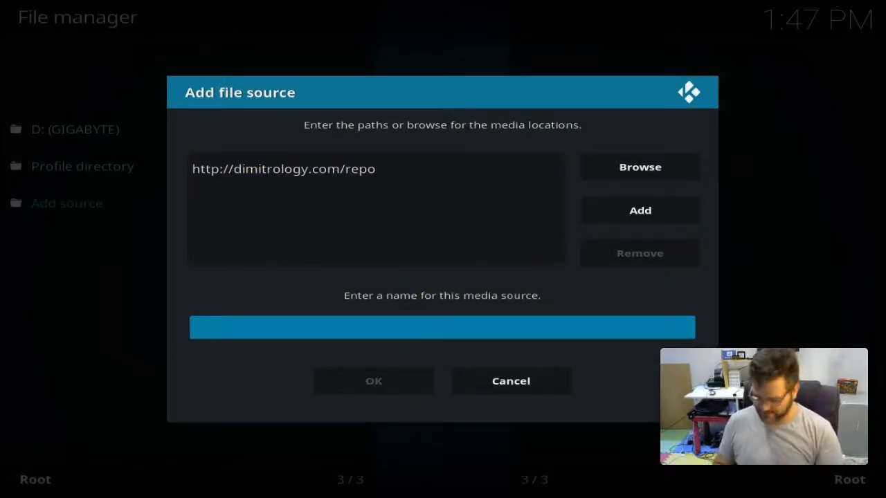
text(.)
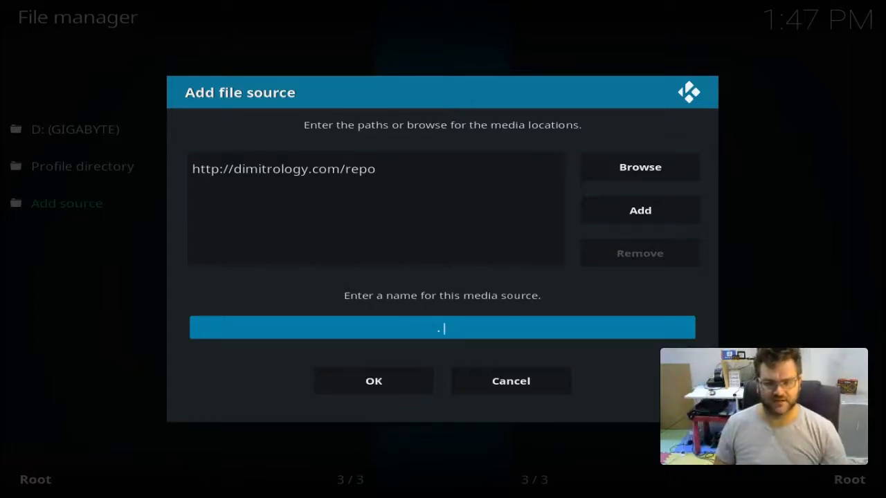
text(DIMI)
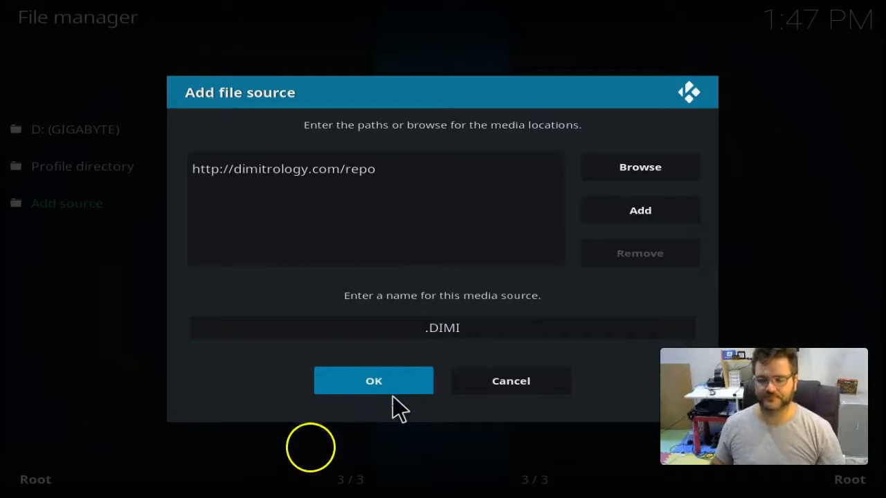
click(373, 381)
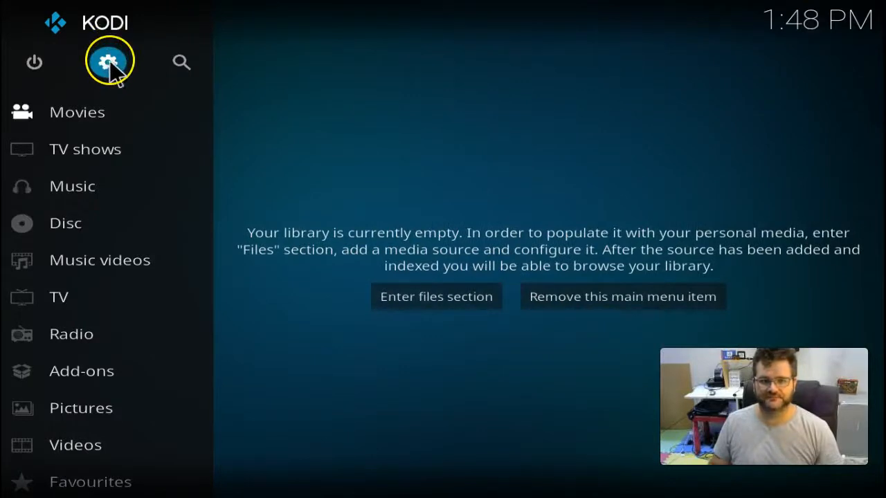
click(109, 61)
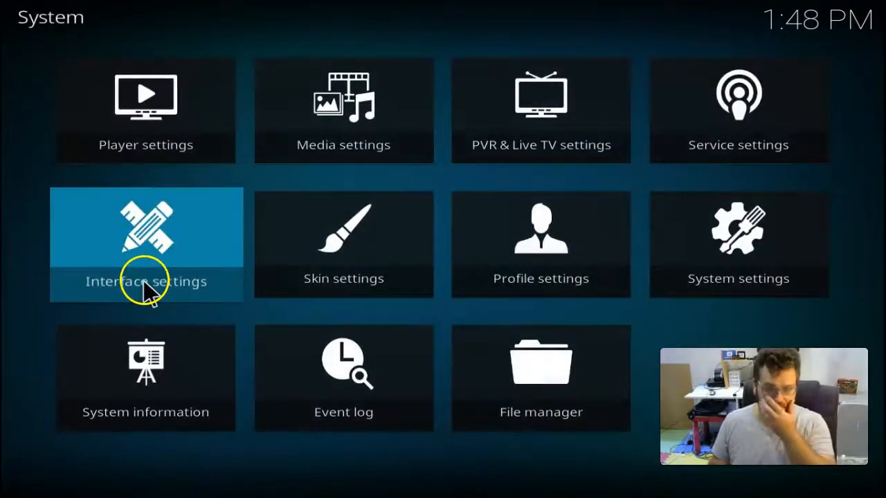
mouse_move(401, 353)
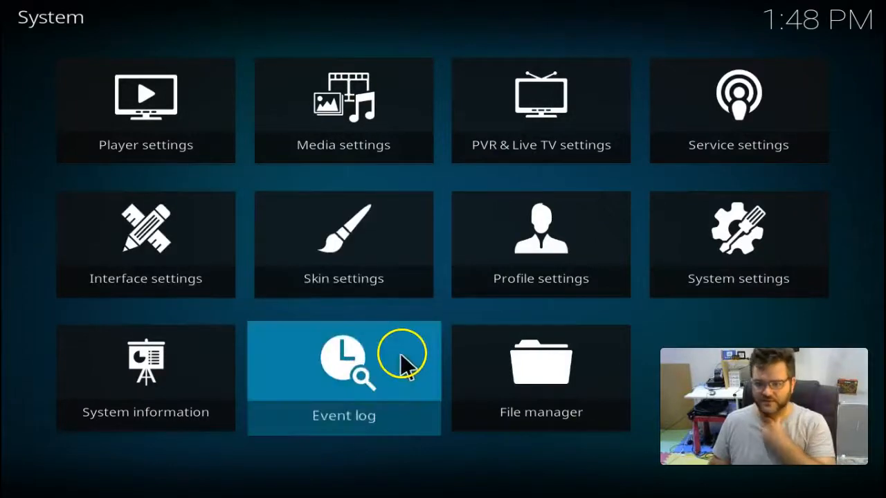
mouse_move(412, 343)
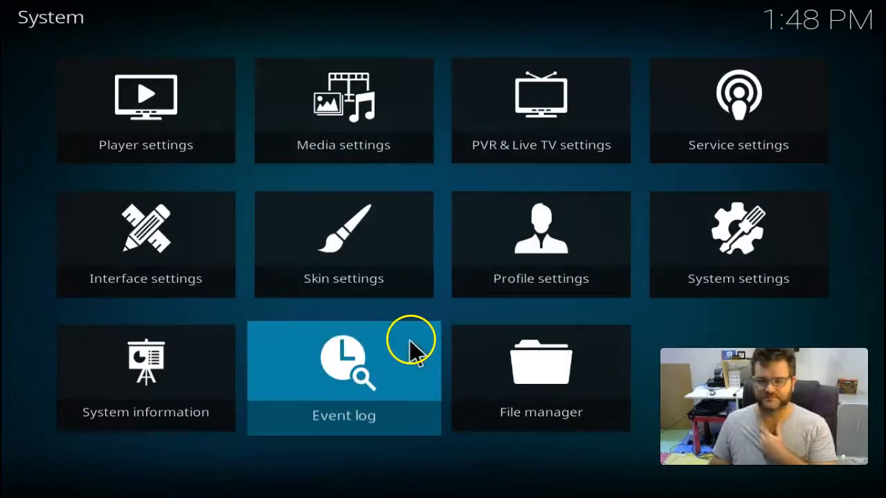
mouse_move(474, 204)
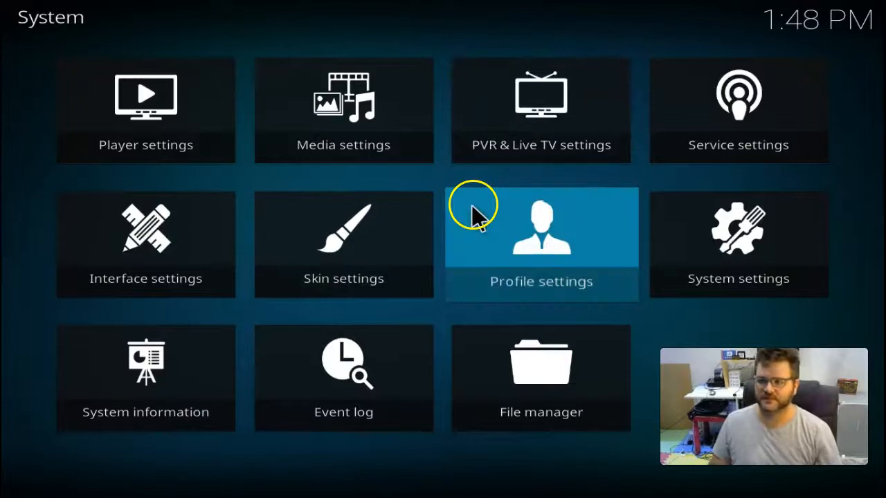
mouse_move(475, 275)
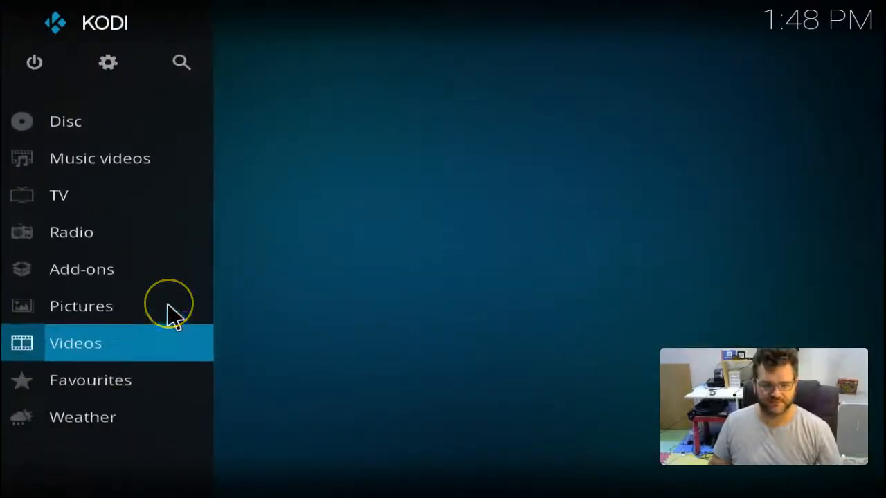
click(81, 305)
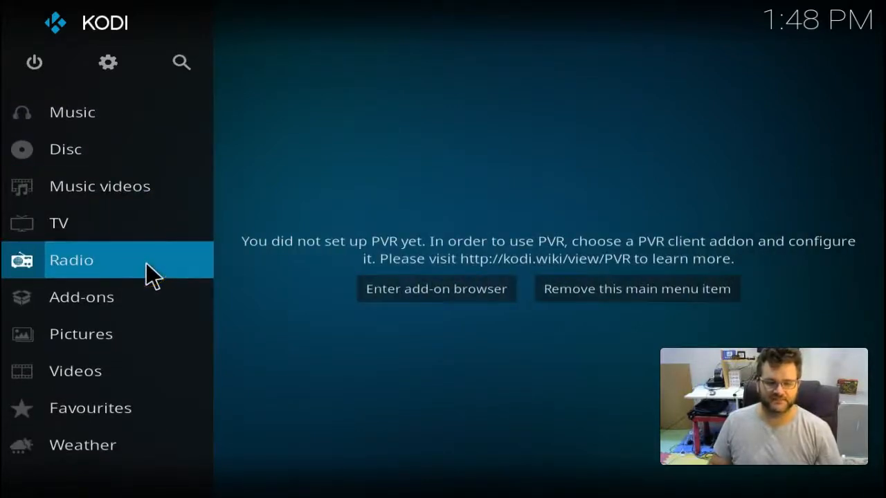
click(82, 297)
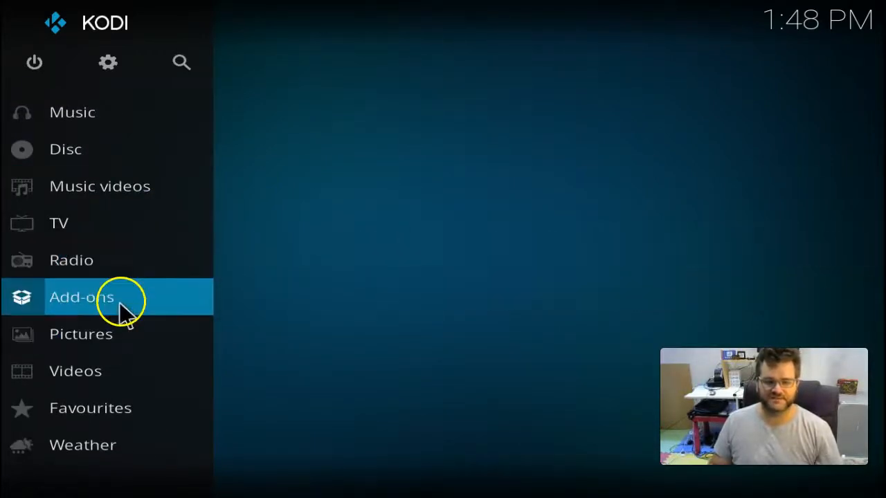
Step: Open the Add-on browser and choose Install from zip file, triggering the unknown-sources notice
click(81, 297)
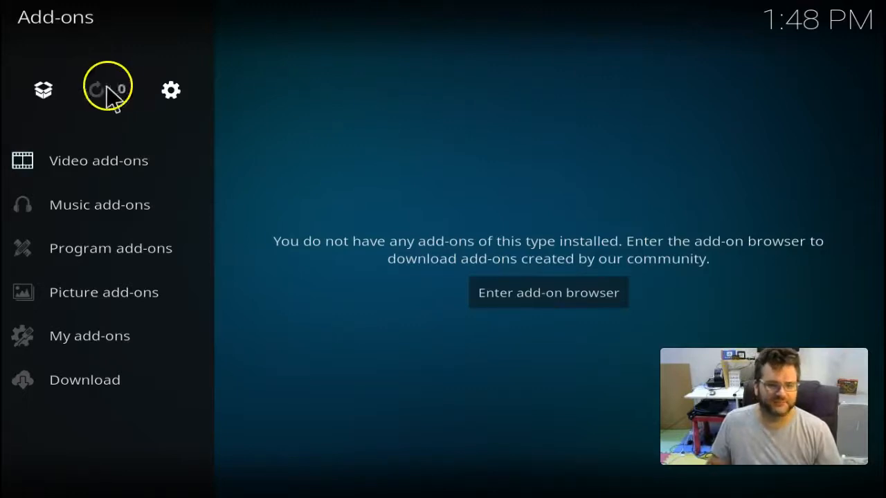
mouse_move(42, 90)
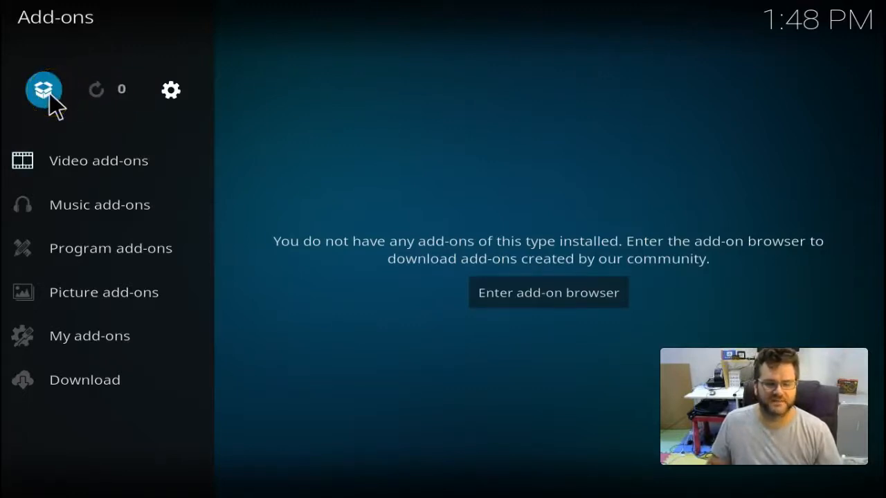
click(548, 292)
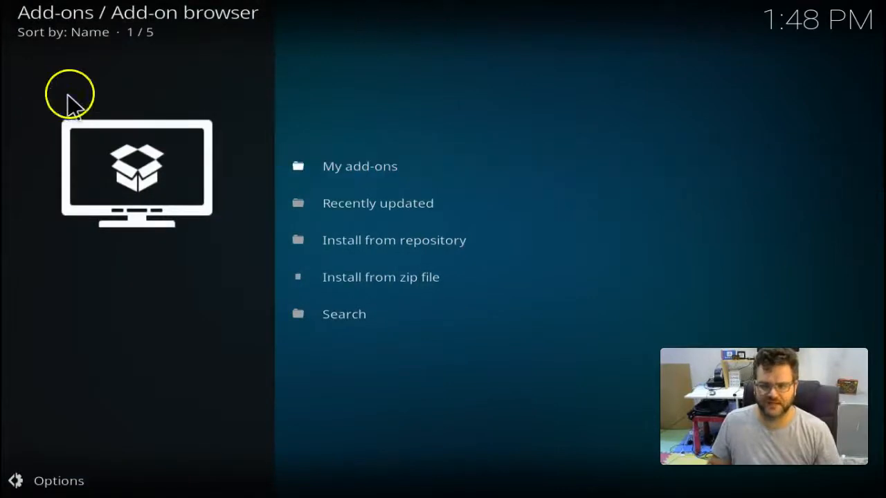
mouse_move(415, 277)
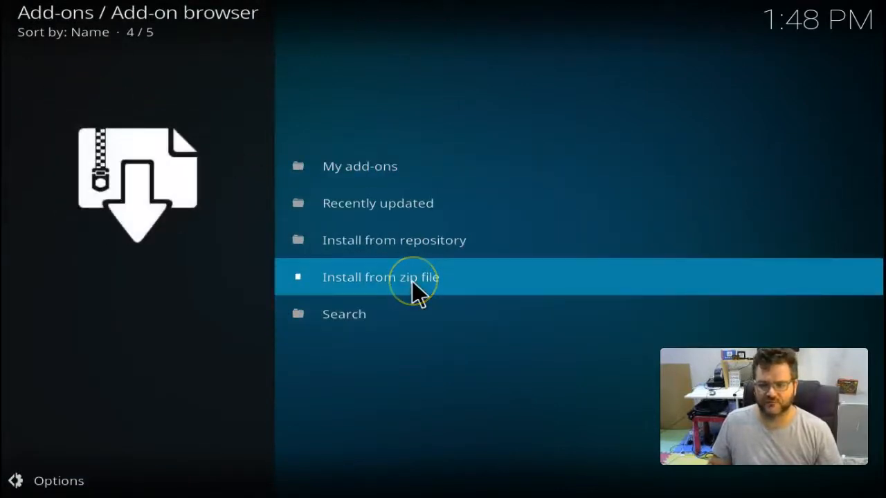
click(380, 277)
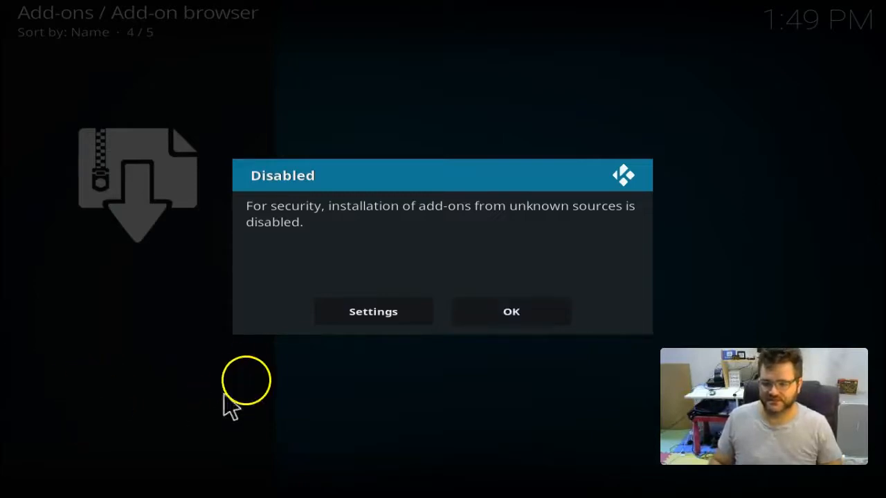
Step: Enable Unknown sources in add-on settings and accept the security warning
click(373, 312)
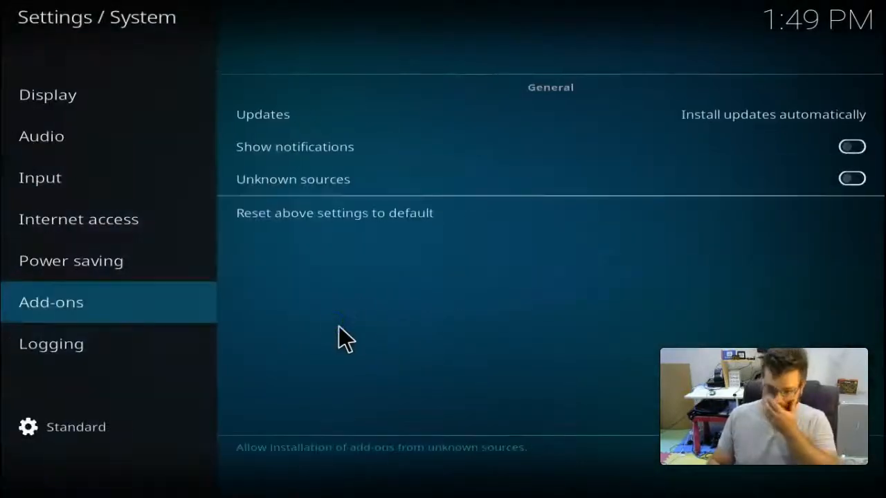
mouse_move(817, 186)
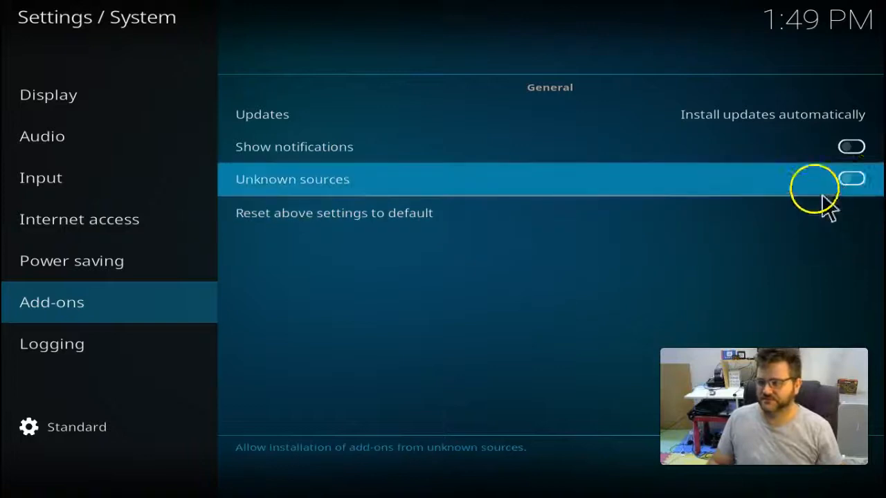
click(852, 179)
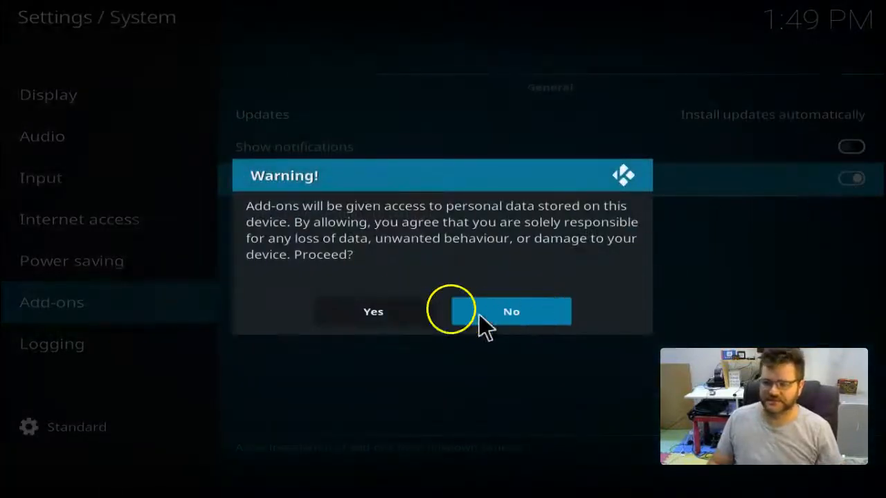
click(373, 311)
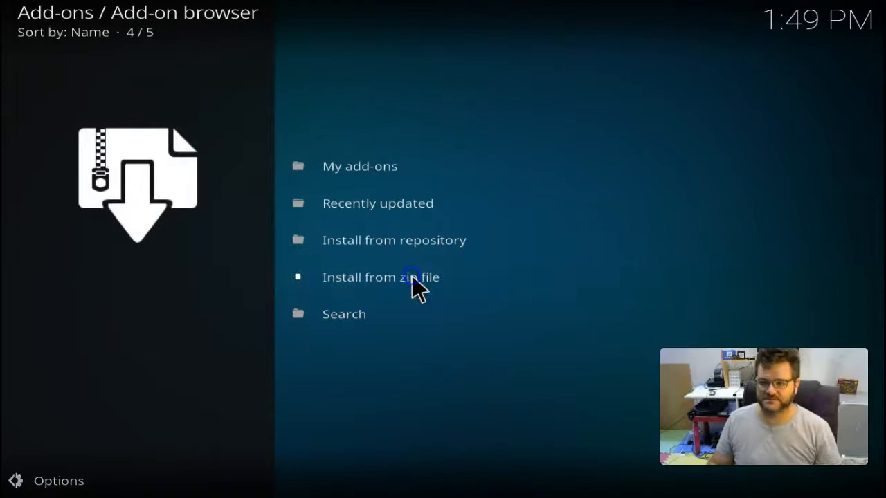
Step: Install plugin.video.dimitv.zip from the .DIMI source via Install from zip file
click(381, 277)
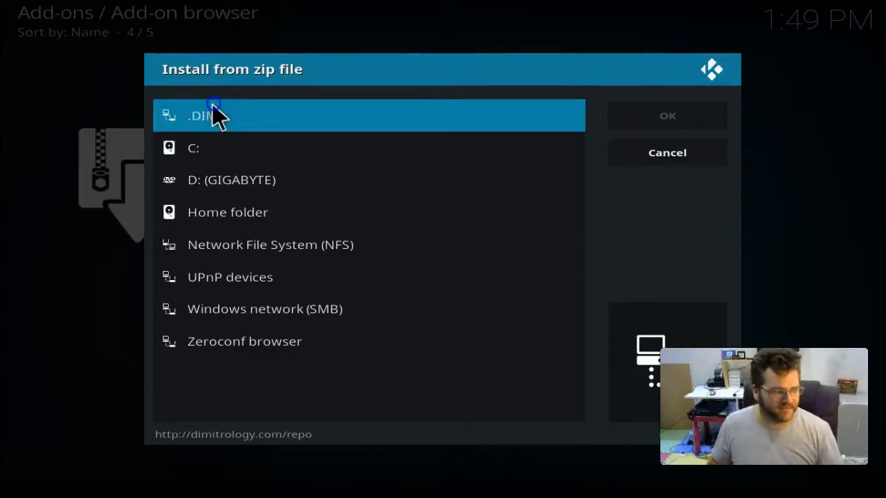
click(208, 115)
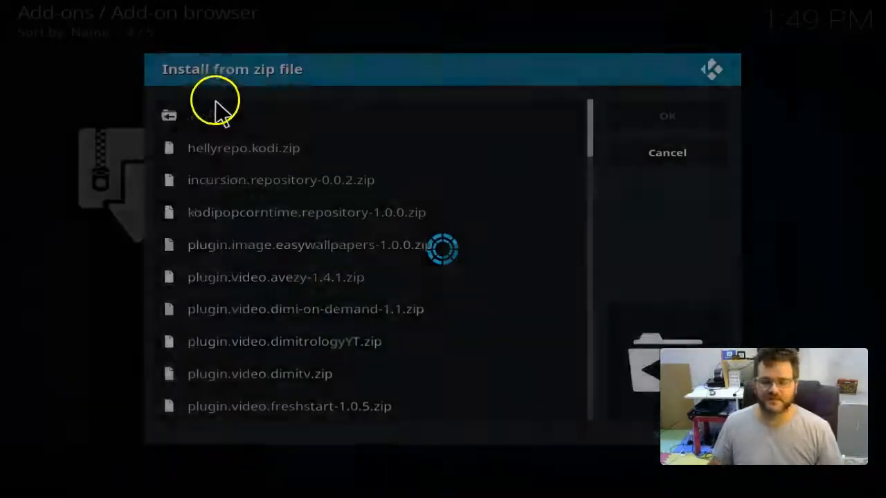
mouse_move(221, 116)
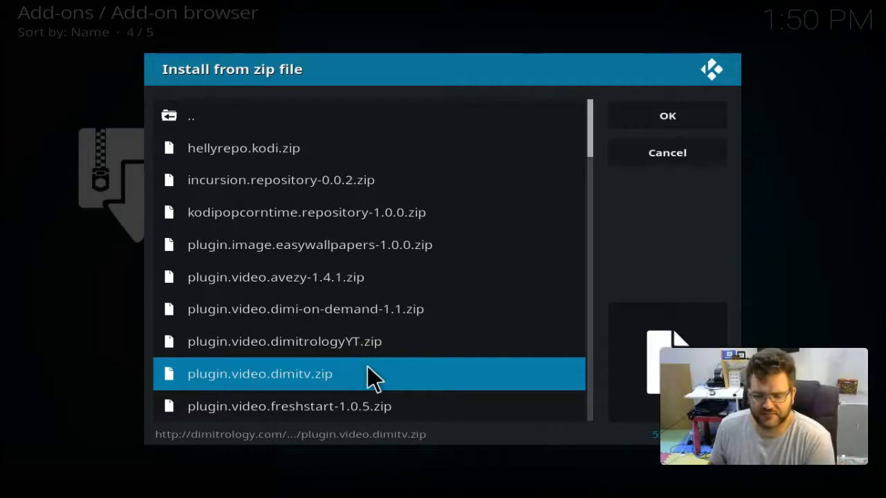
click(368, 365)
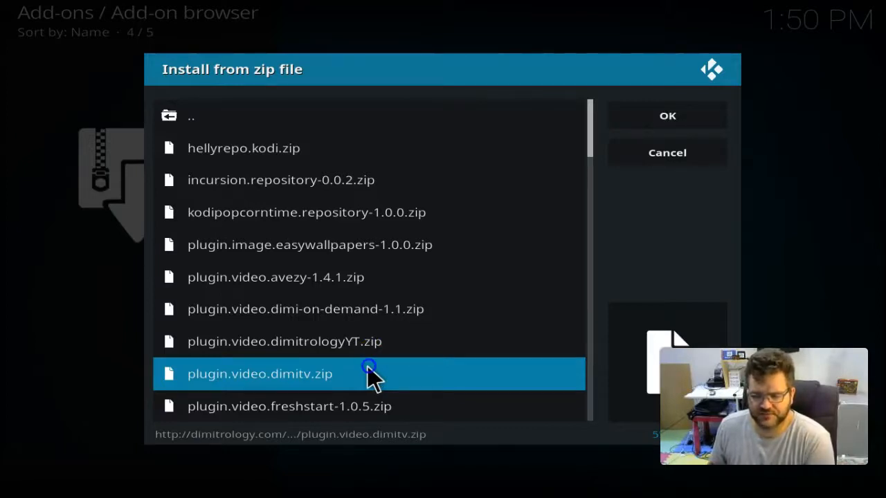
click(665, 152)
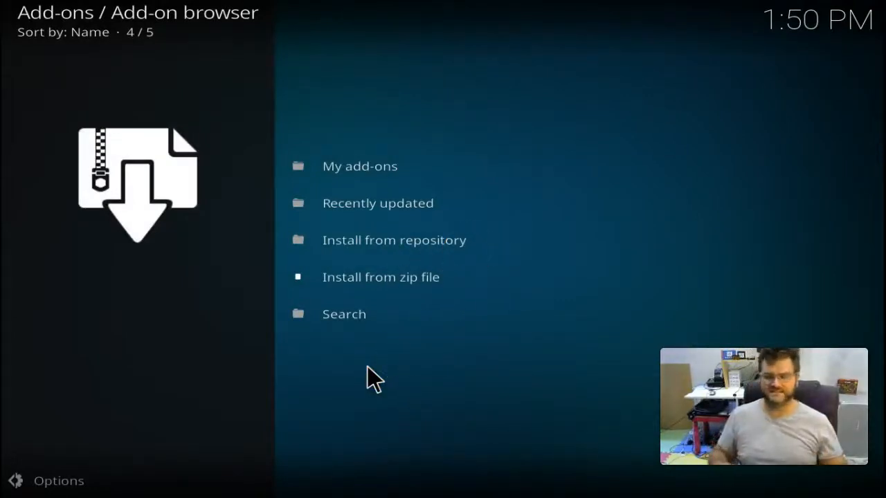
Step: Highlight Add-ons on the home screen to show the D Wizard program add-on
key(Up)
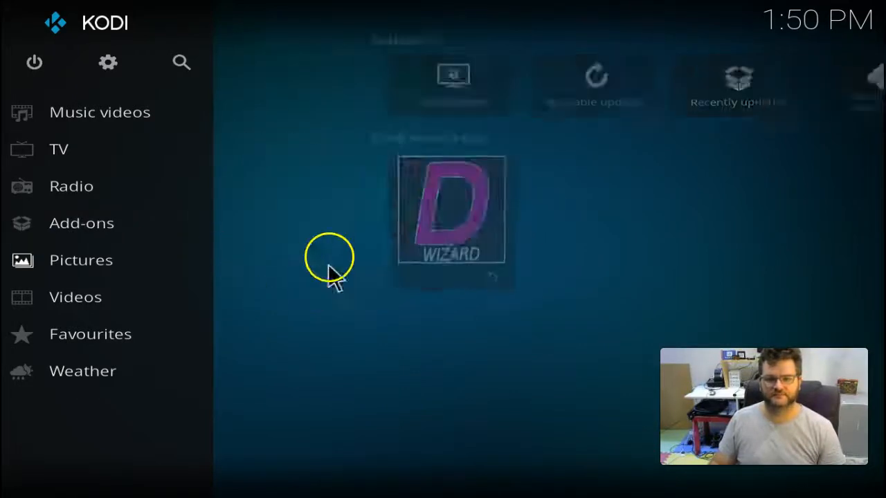
Step: Open the DIMITROLOGY TV wizard from Program add-ons and choose Install/Update, raising the code prompt
click(82, 223)
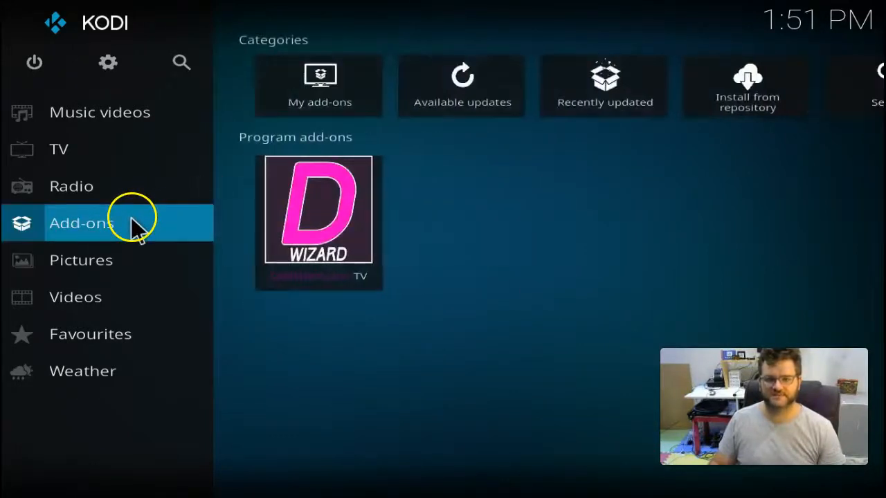
mouse_move(317, 211)
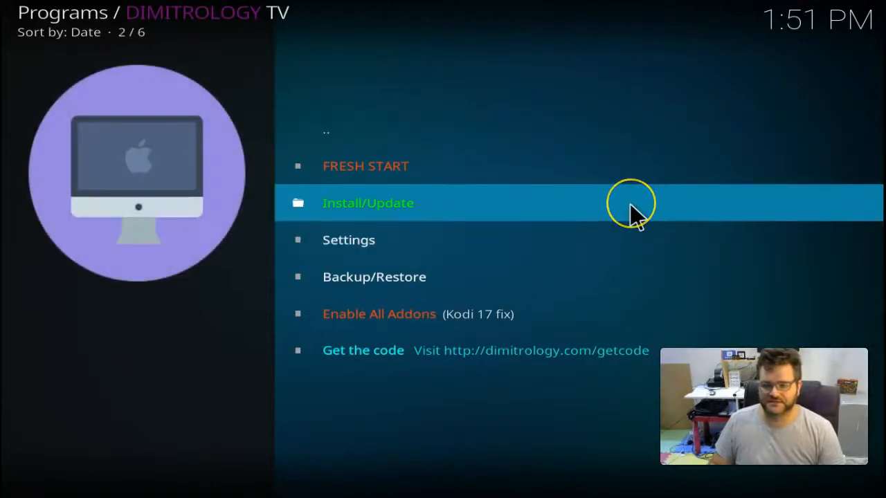
key(Up)
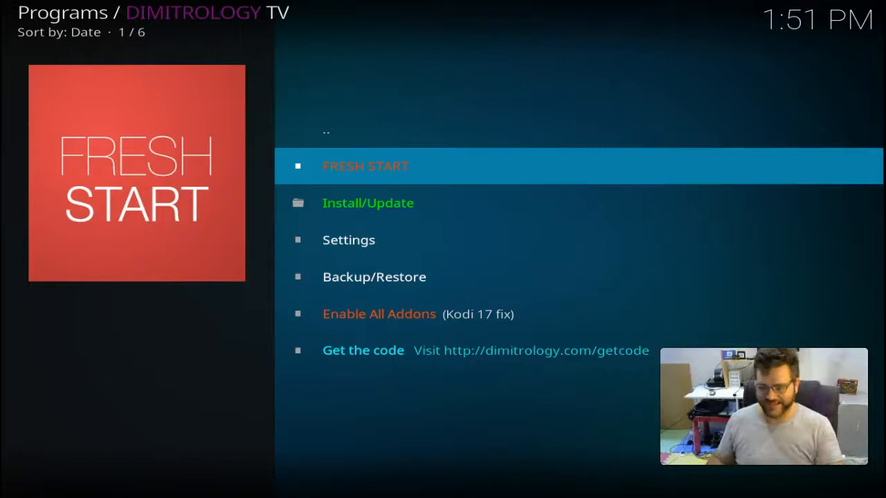
click(582, 173)
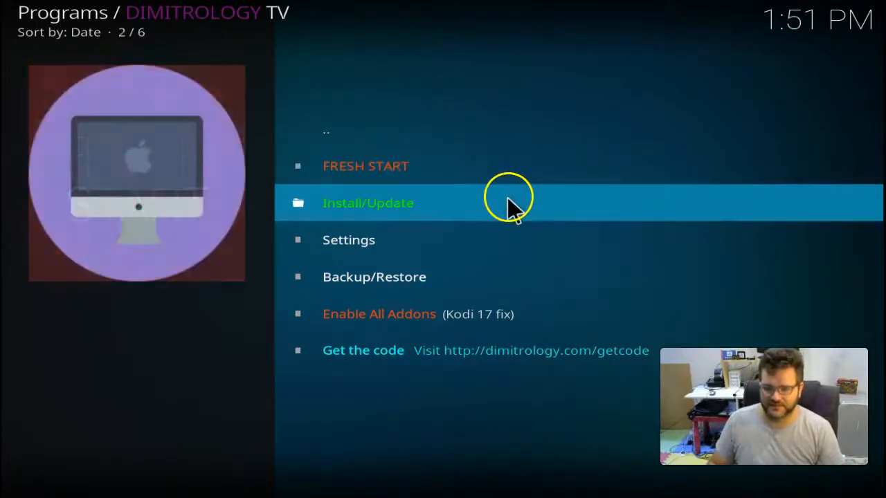
click(367, 202)
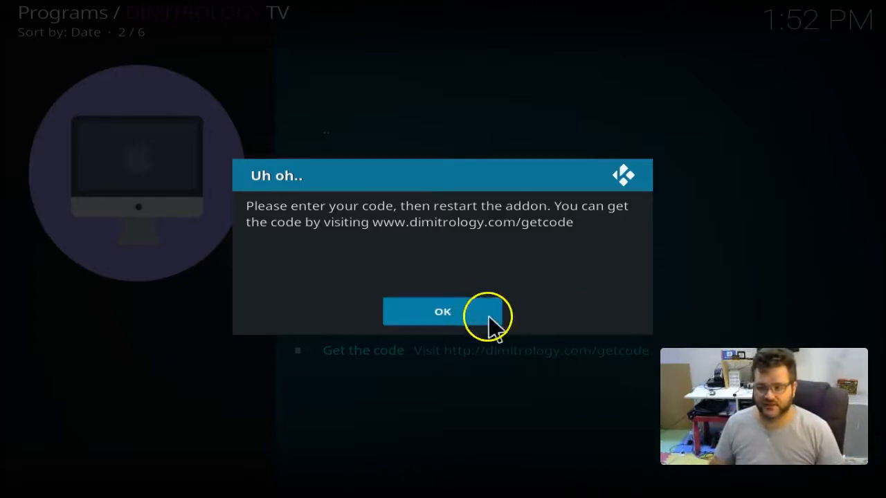
Step: Dismiss the 'Uh oh..' missing-code warning with OK
click(442, 311)
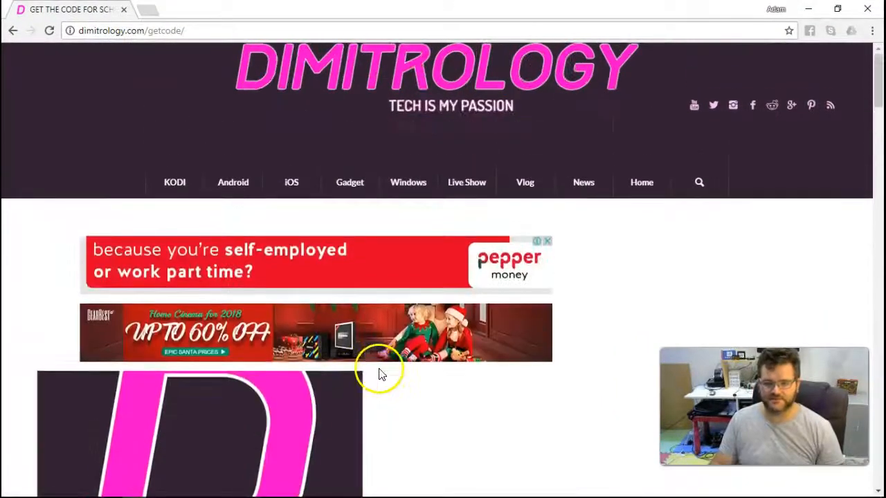
scroll(down, 3)
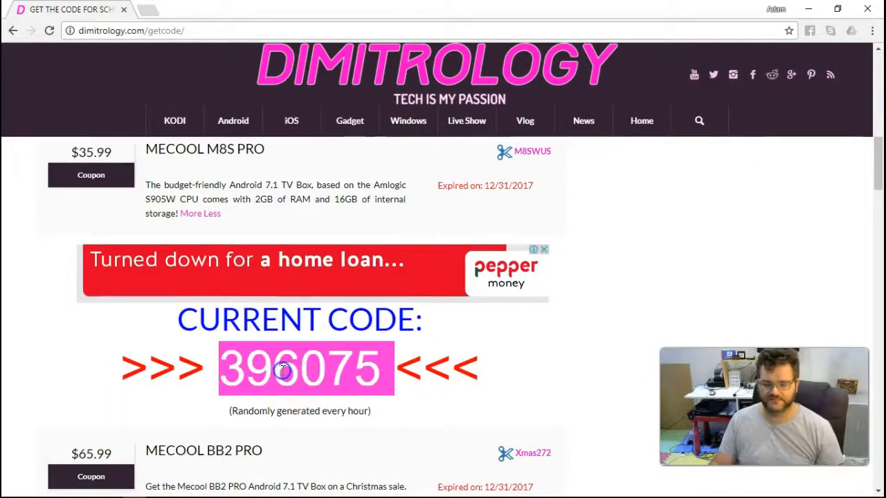
right_click(284, 373)
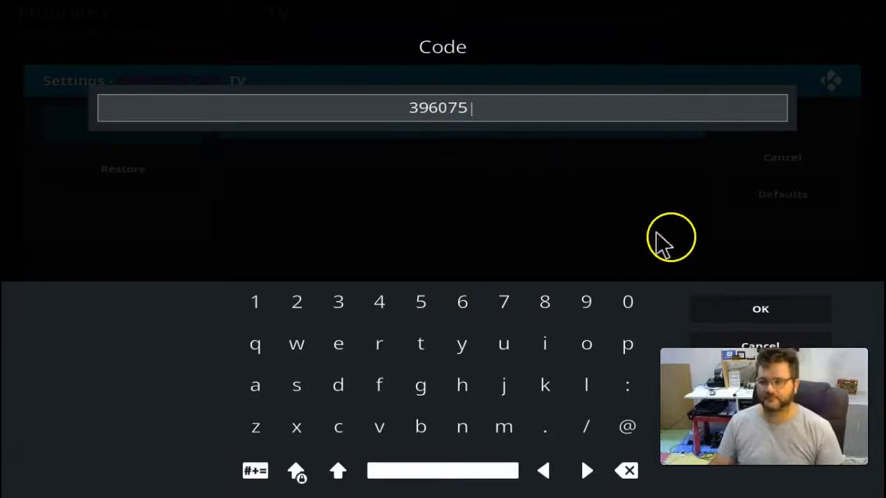
click(760, 309)
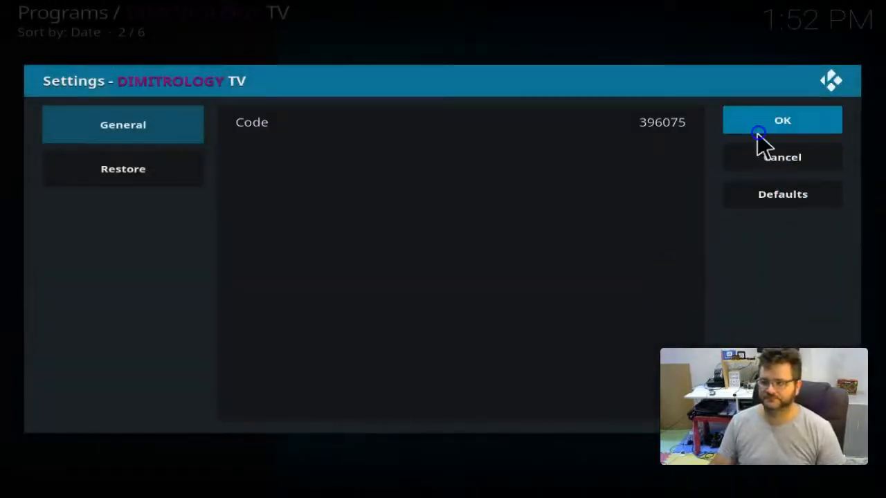
click(782, 120)
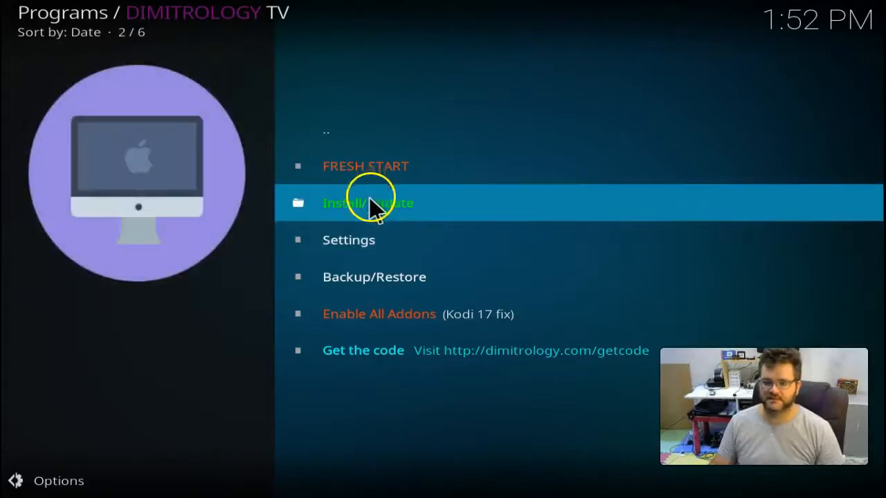
Step: Pick 'Serenity - Krypton - ver: 2.0' from the wizard's Install/Update build list
click(368, 202)
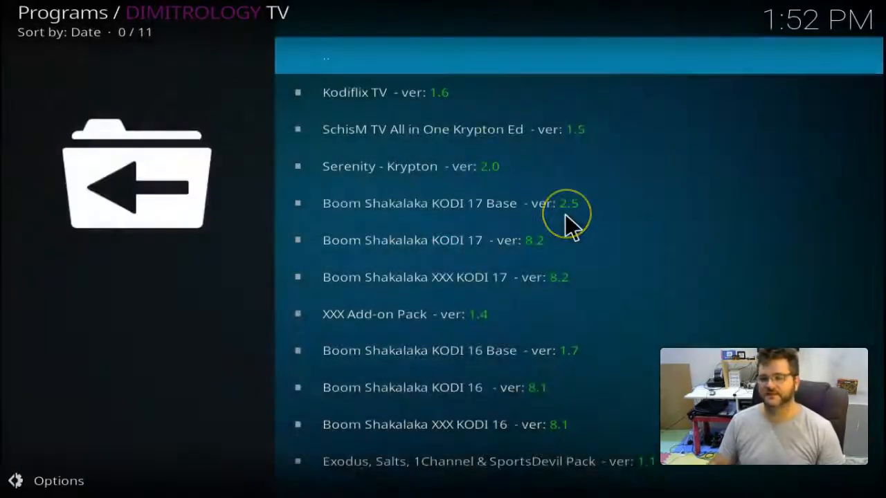
scroll(down, 3)
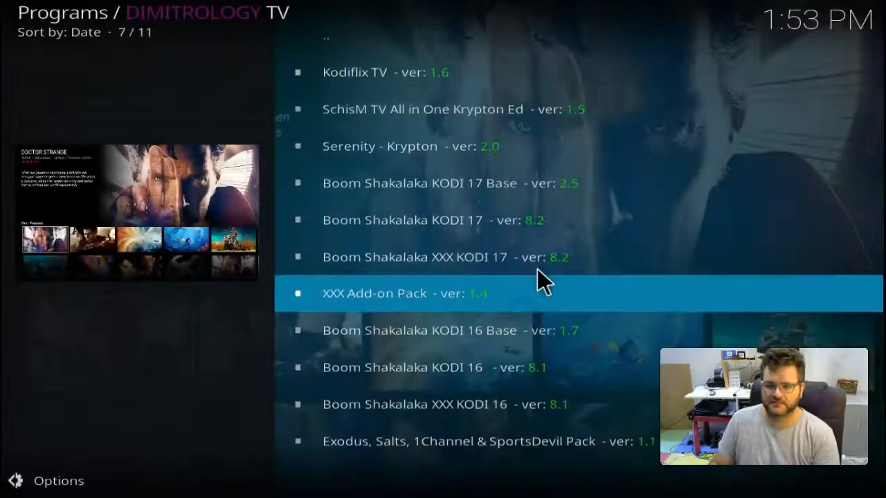
key(Up)
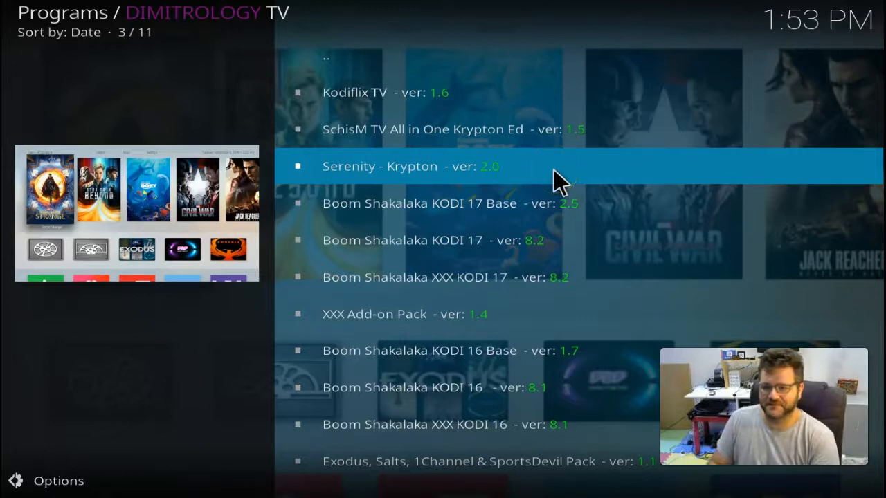
click(412, 166)
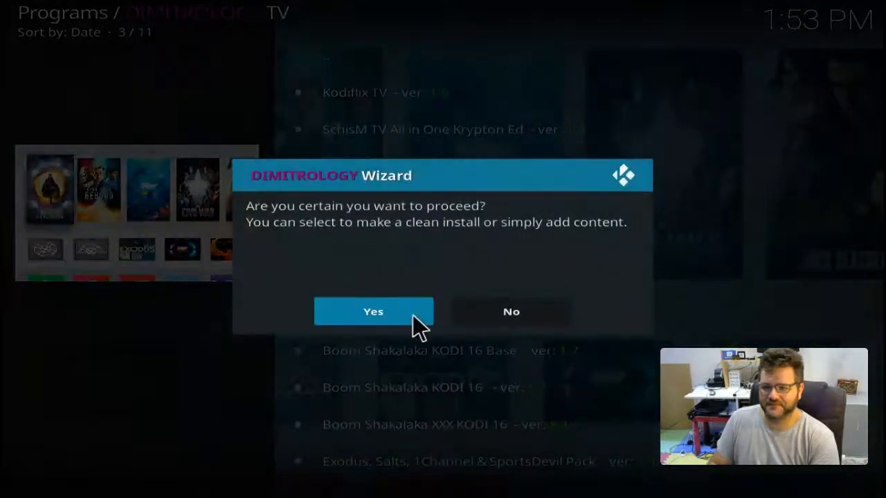
Step: Answer Yes to the DIMITROLOGY Wizard's proceed prompt
click(374, 312)
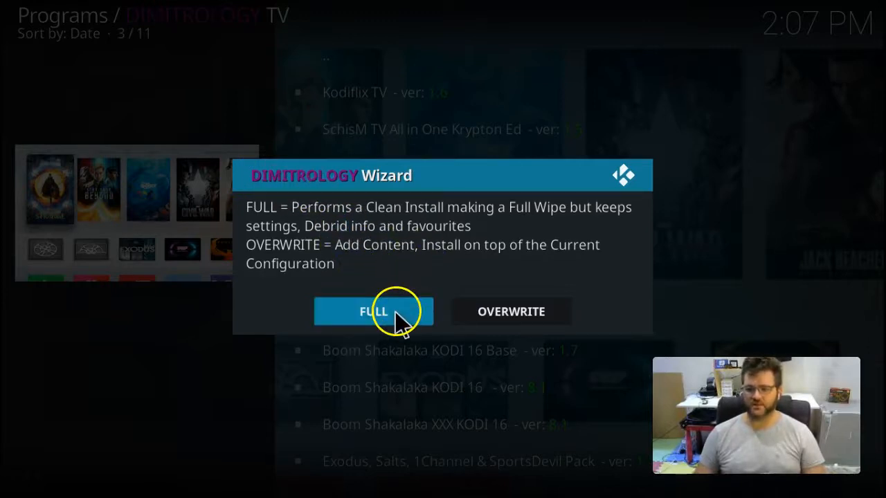
Step: Choose a FULL clean install and let it run to PROCESS COMPLETE
click(373, 311)
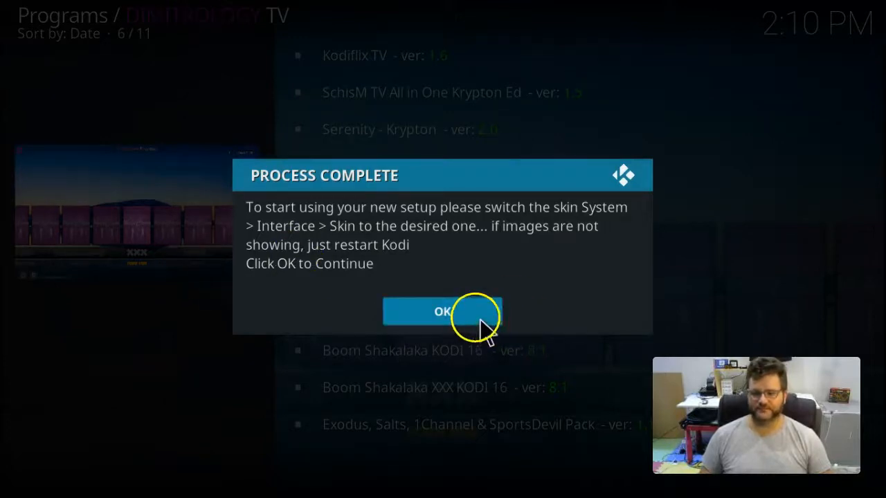
Step: Dismiss the completion notice and switch the Interface skin to SERENITY for Krypton
click(442, 312)
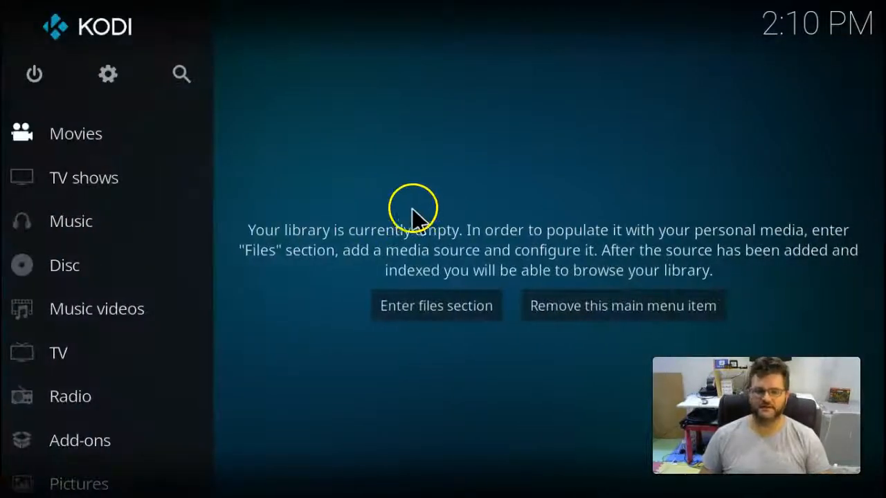
mouse_move(107, 74)
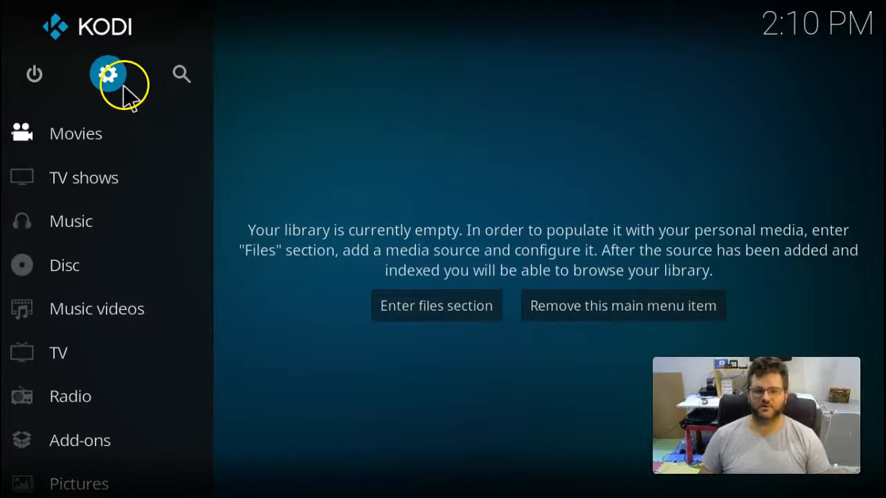
click(108, 74)
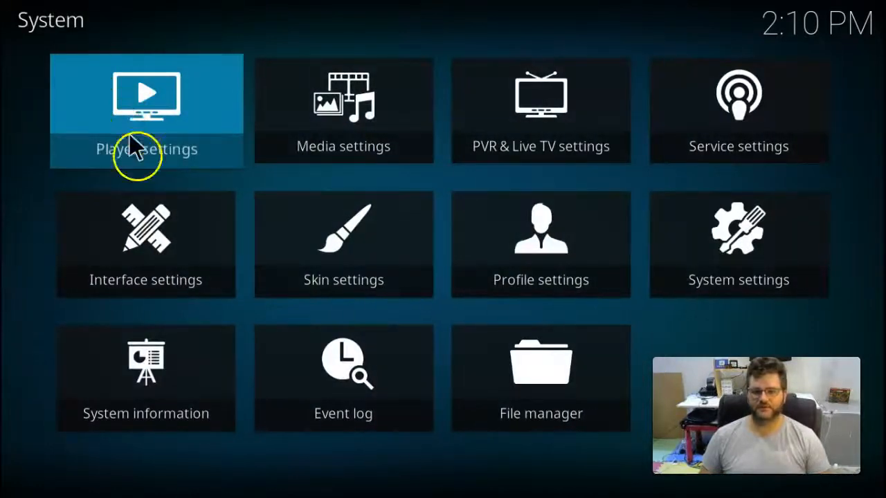
click(145, 245)
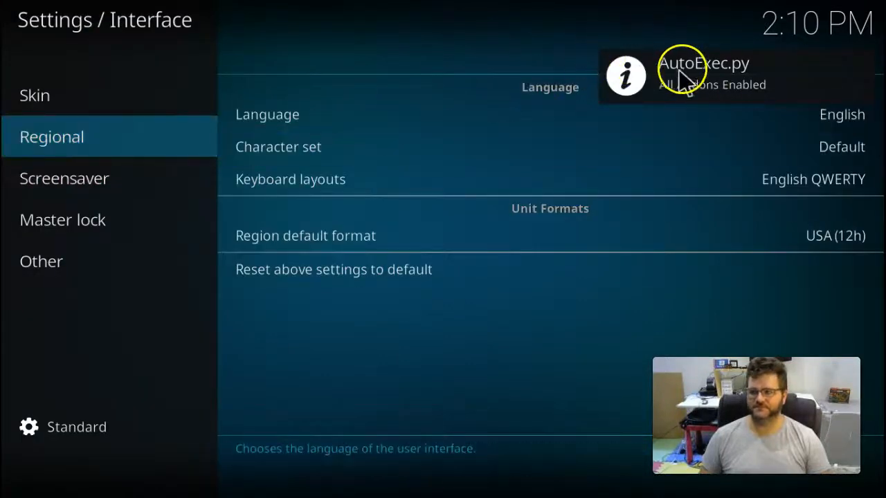
click(34, 94)
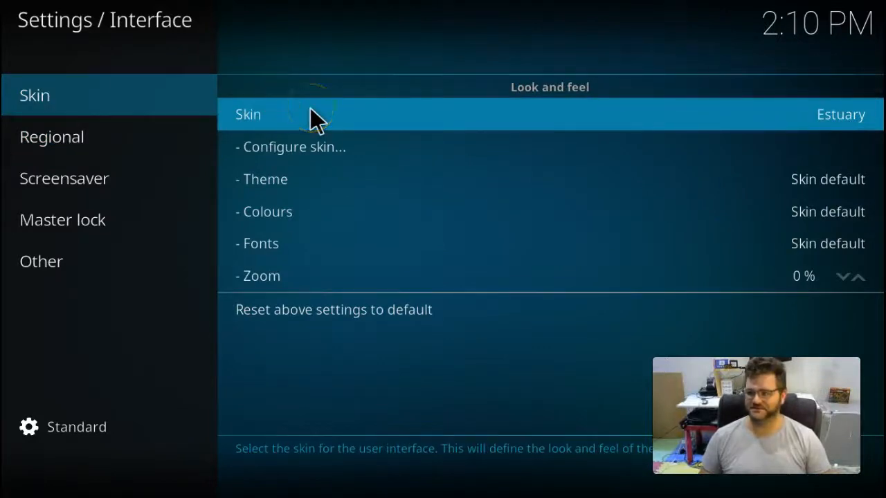
click(247, 114)
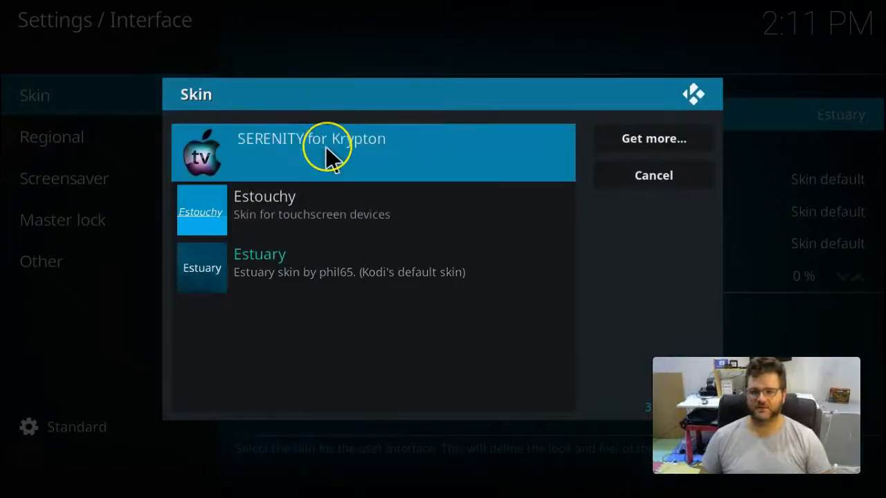
click(311, 139)
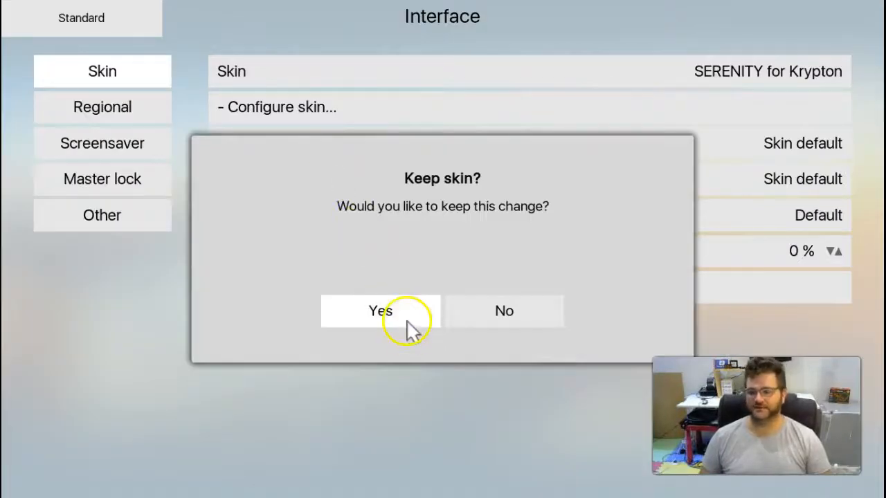
click(380, 311)
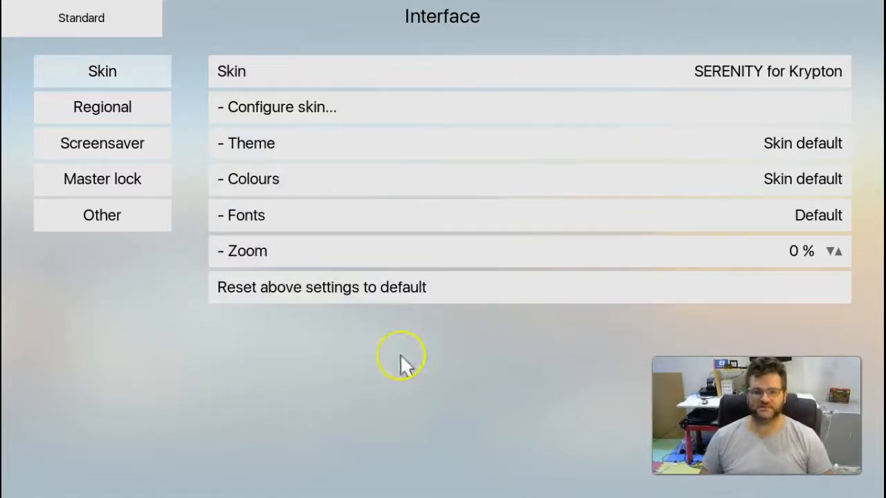
mouse_move(407, 363)
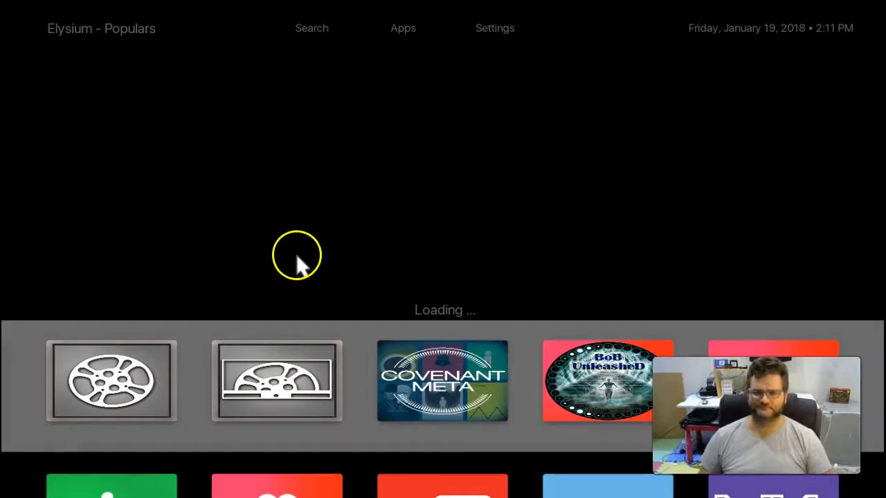
mouse_move(455, 125)
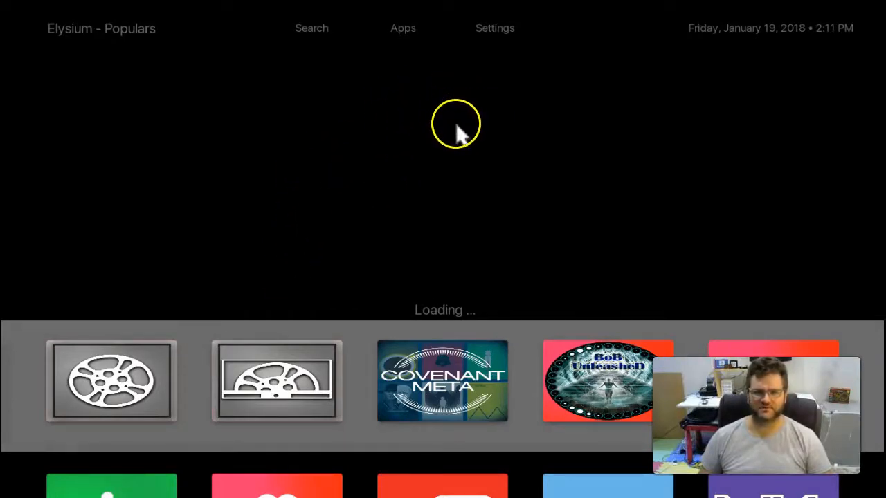
mouse_move(298, 142)
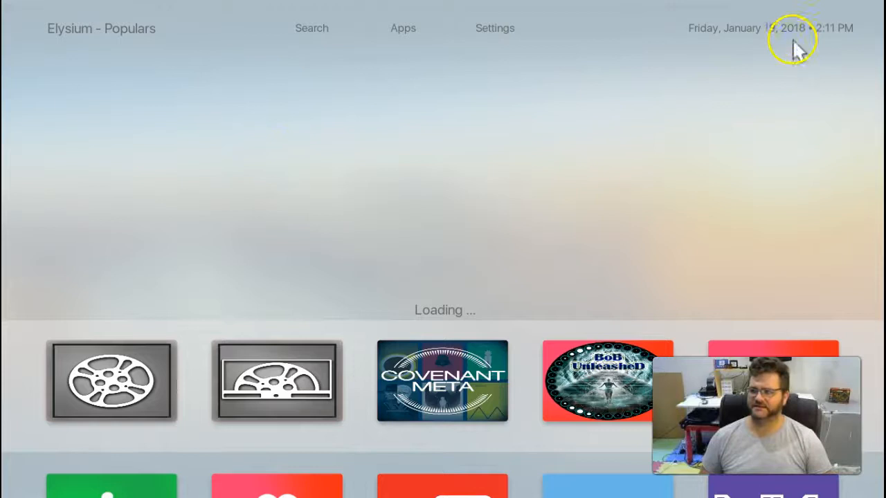
mouse_move(402, 29)
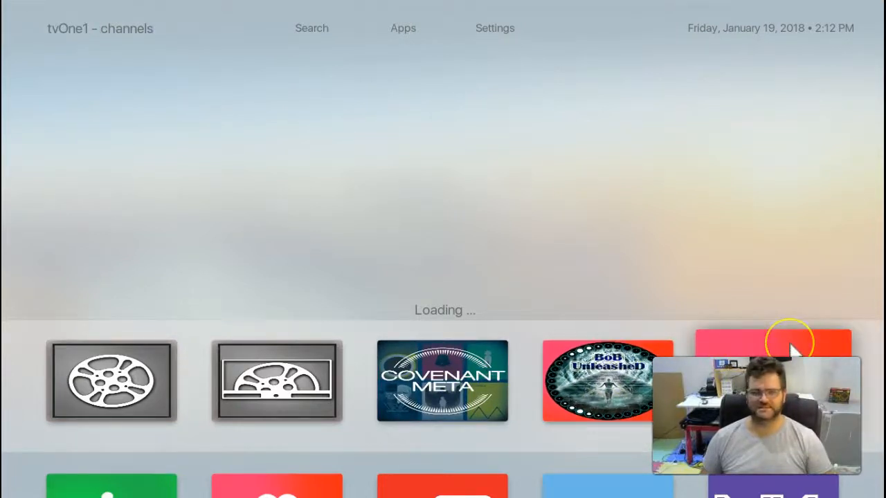
click(607, 381)
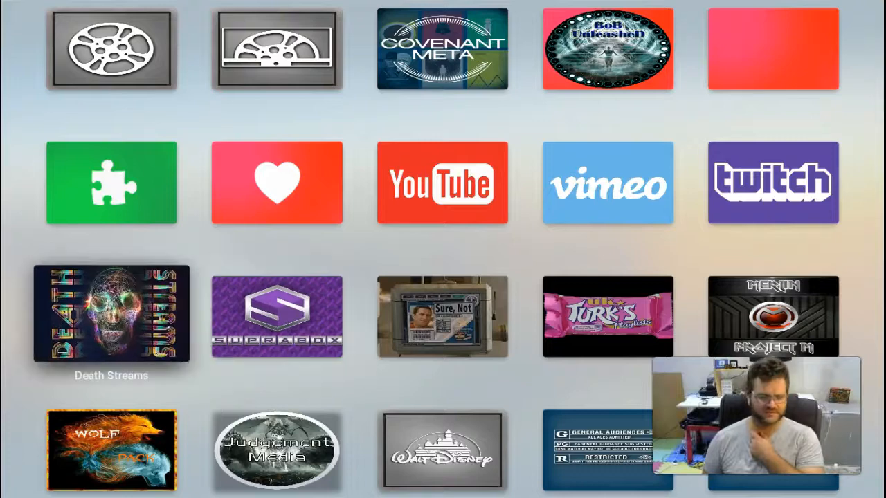
scroll(down, 3)
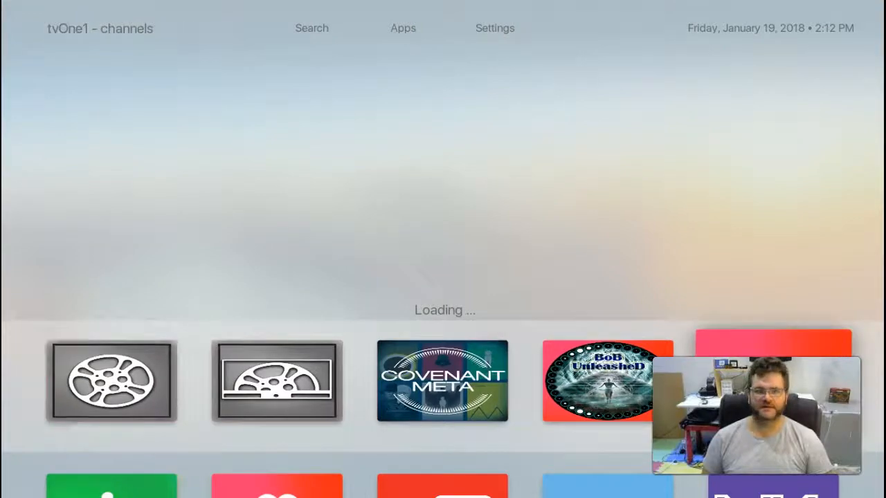
scroll(down, 3)
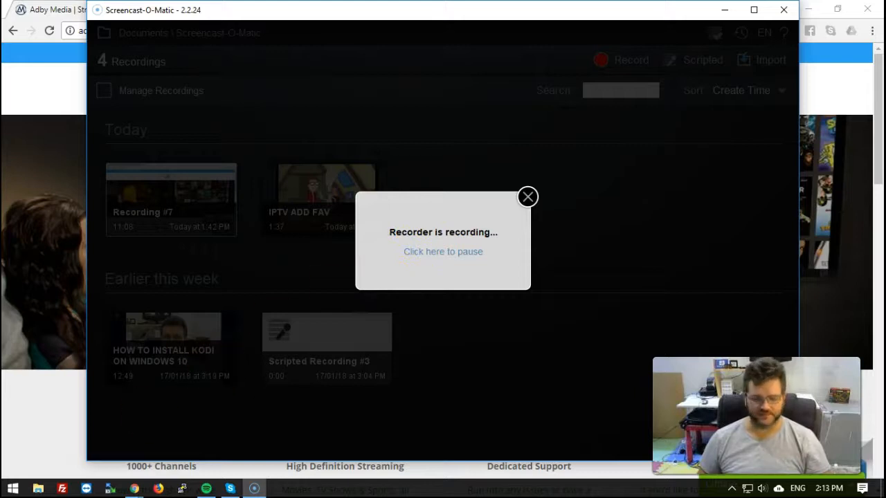
click(12, 489)
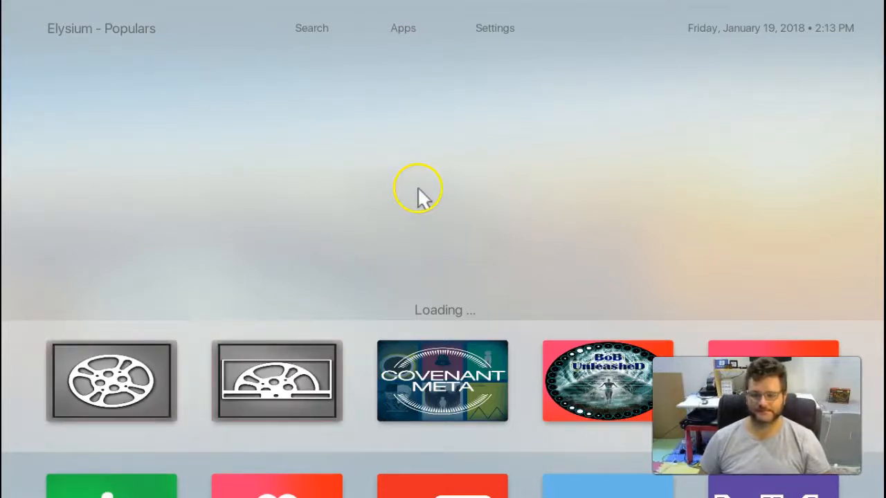
mouse_move(412, 229)
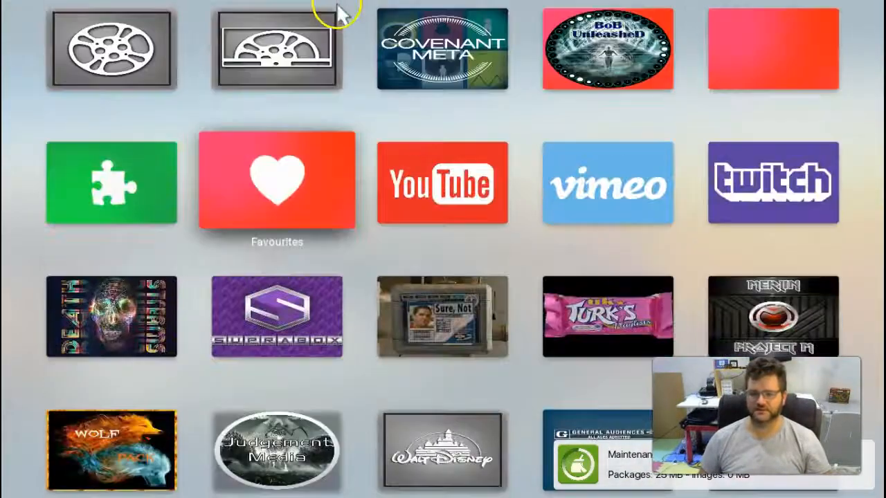
scroll(down, 3)
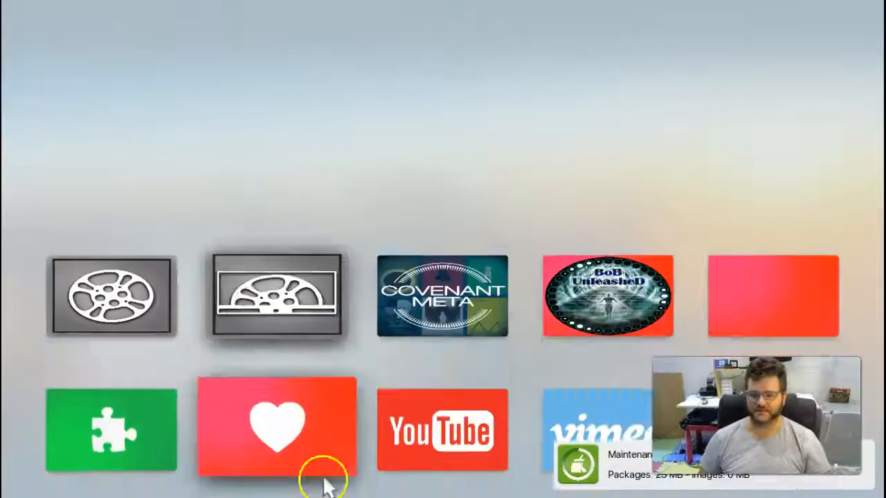
scroll(down, 3)
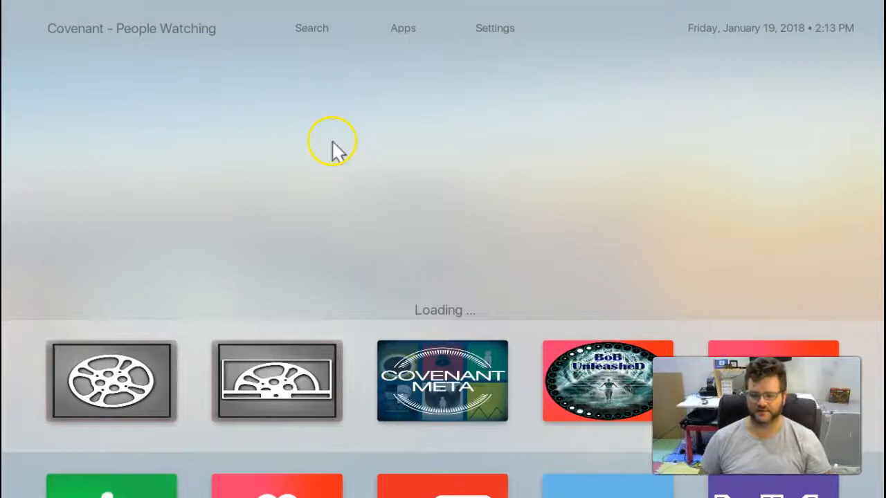
mouse_move(277, 207)
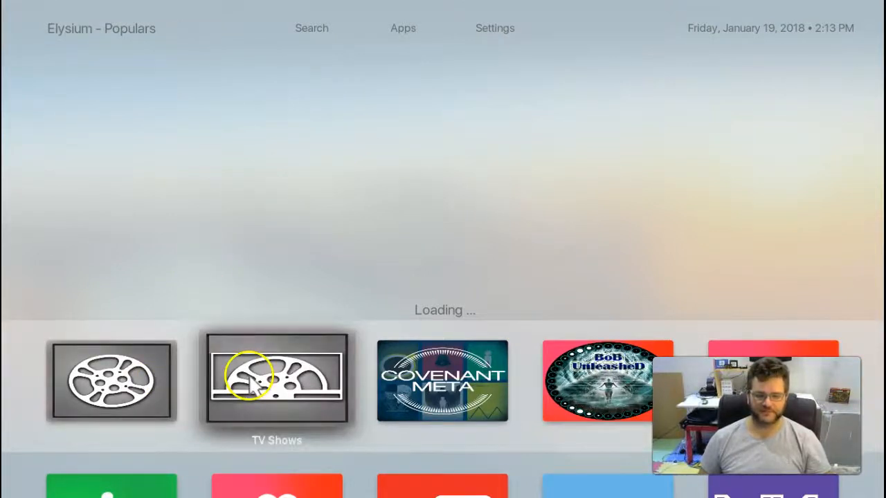
Step: Open Elysium's TV Shows menu and scroll down to the Kids TV category
click(276, 381)
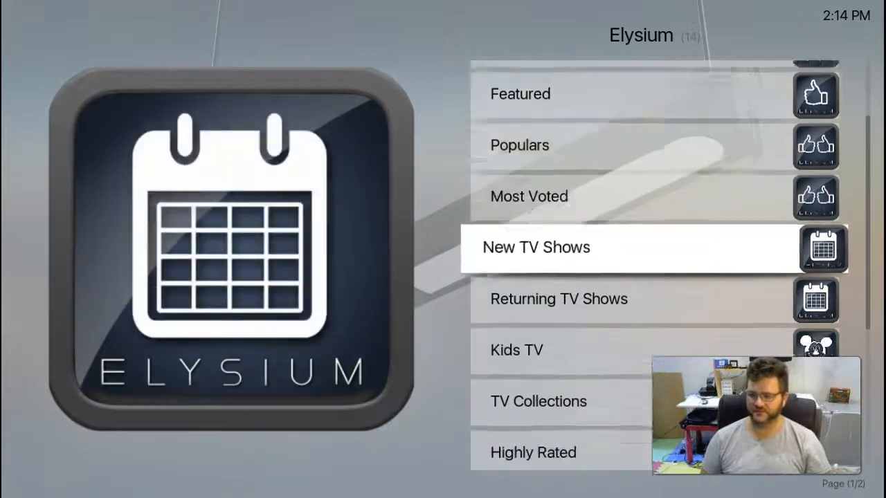
scroll(down, 3)
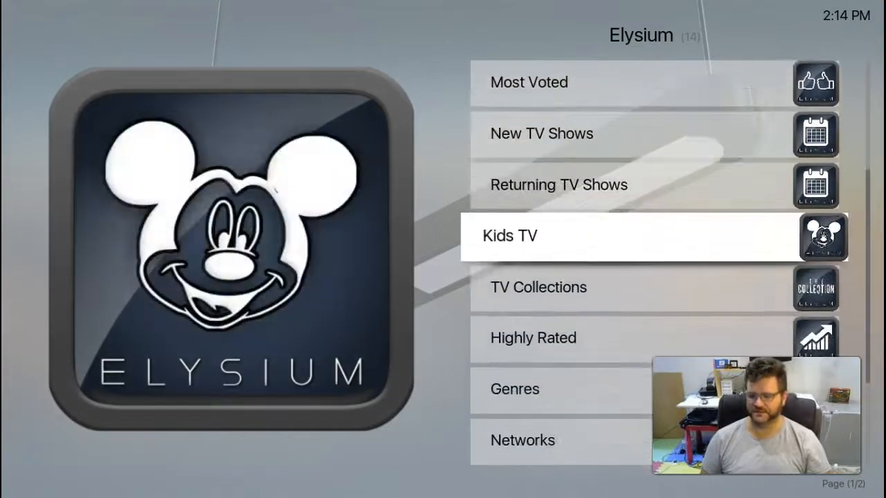
scroll(down, 3)
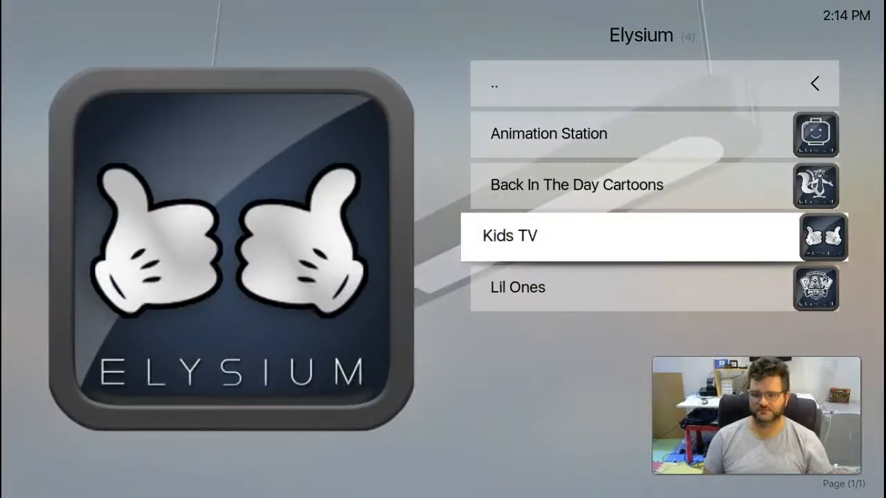
Step: Open Animation Station under Kids TV and browse its LEGO series listings
click(509, 235)
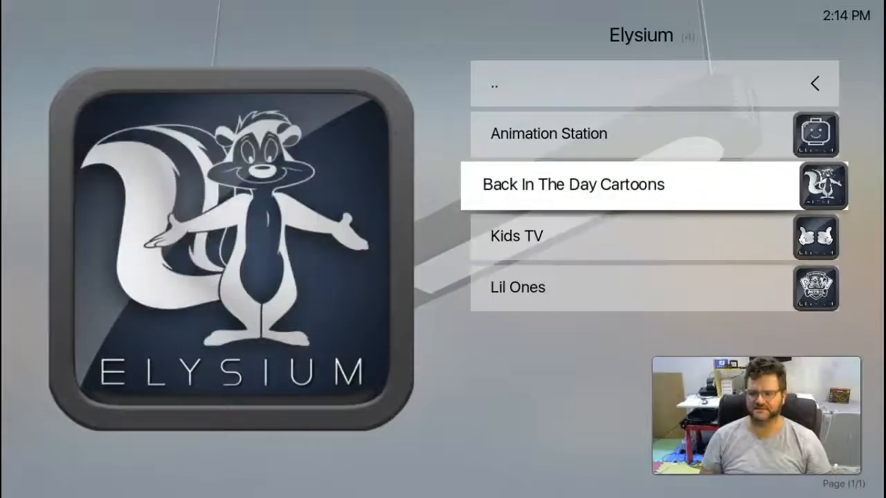
click(572, 184)
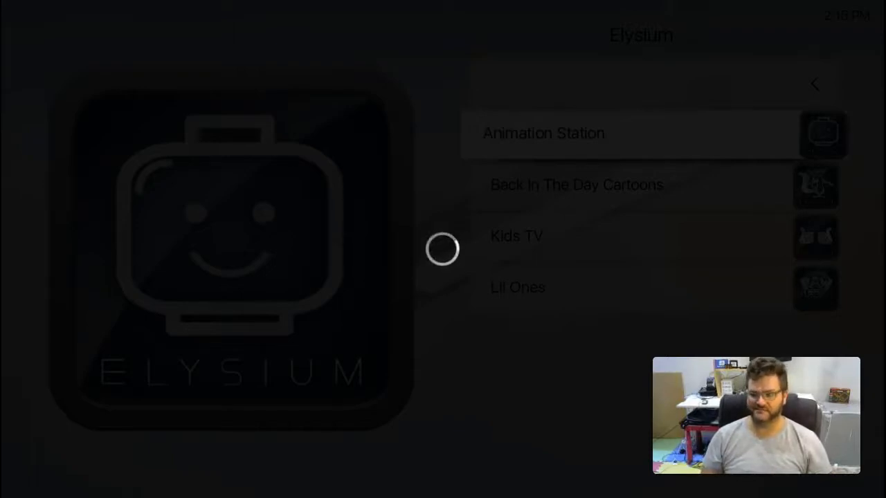
click(543, 133)
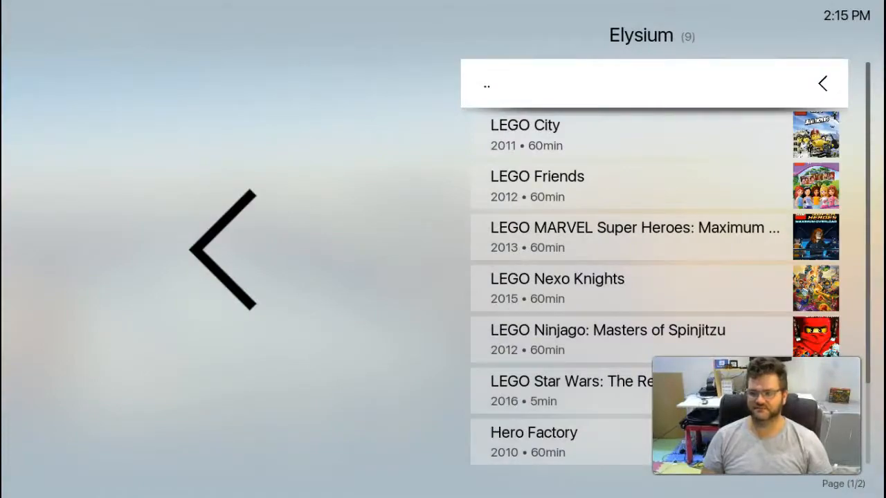
click(630, 237)
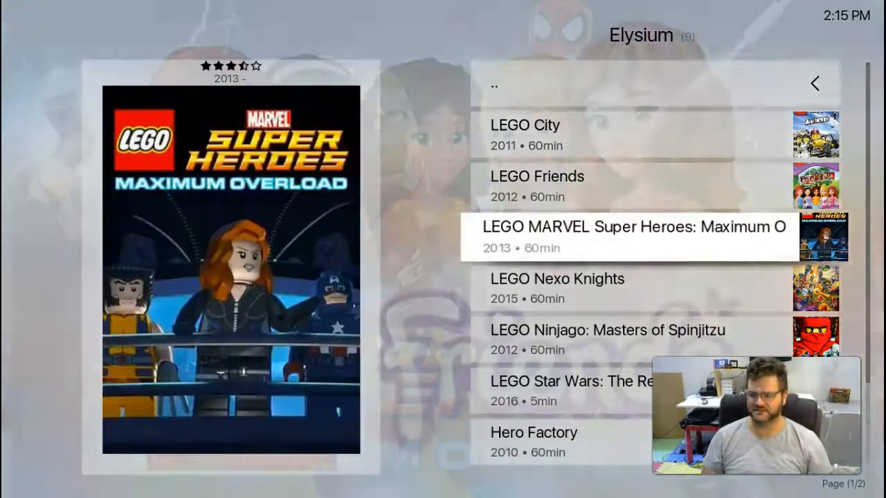
scroll(down, 3)
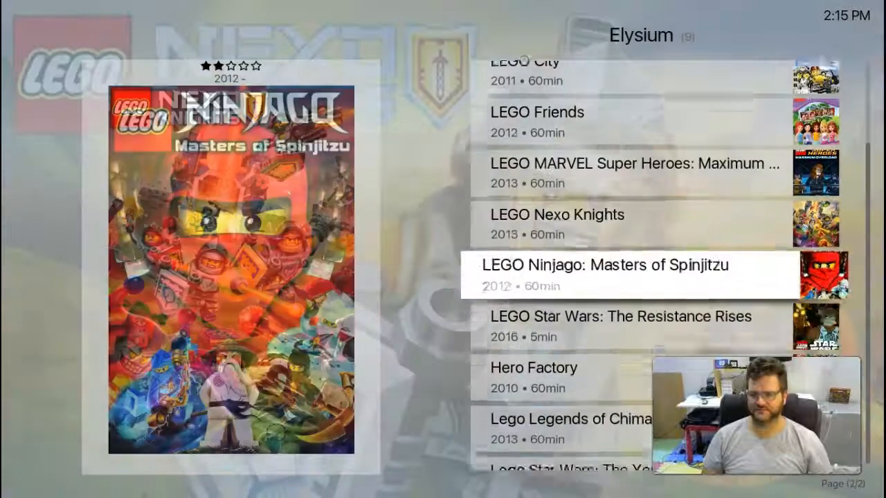
scroll(down, 3)
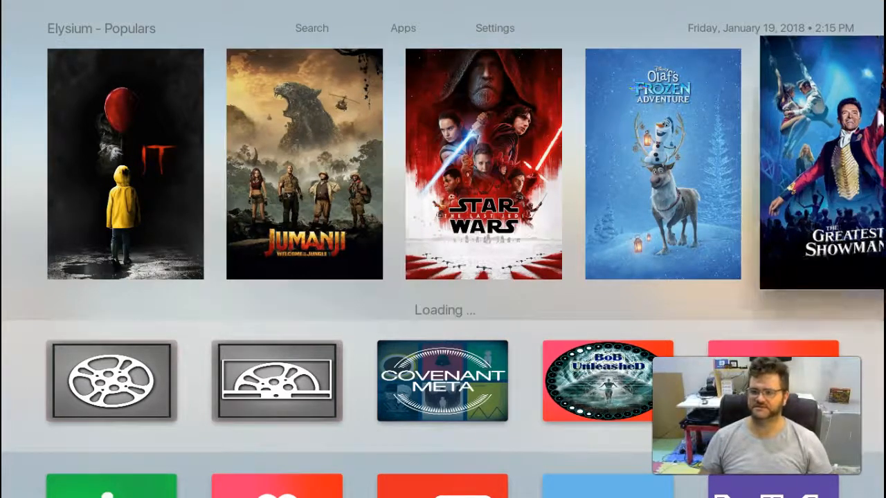
Step: Scroll the Elysium Populars shelf past the movies and open Family Guy's season list
scroll(right, 3)
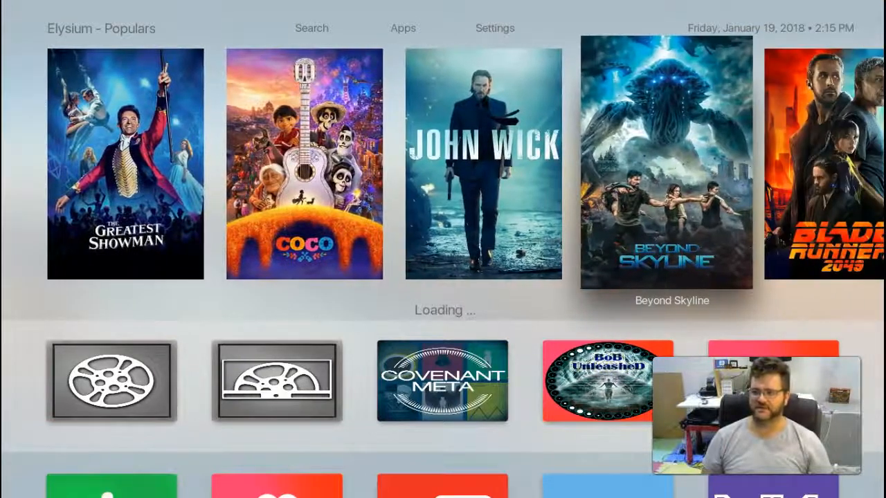
scroll(right, 3)
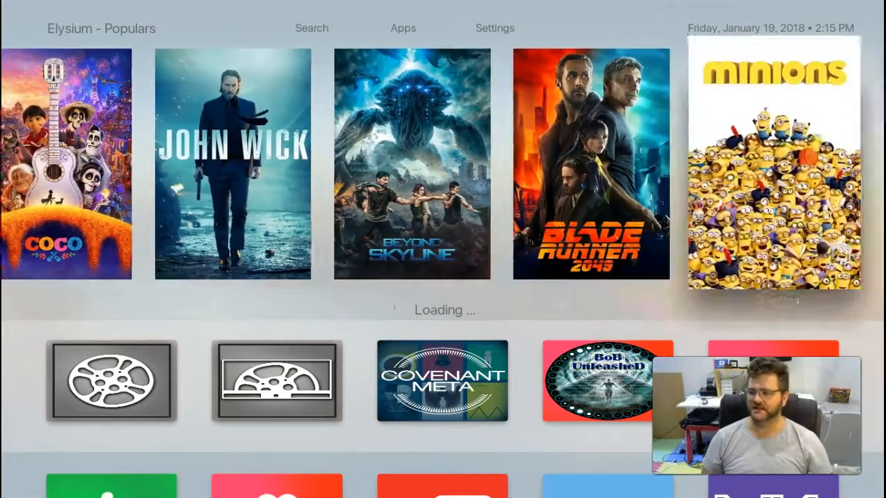
scroll(right, 3)
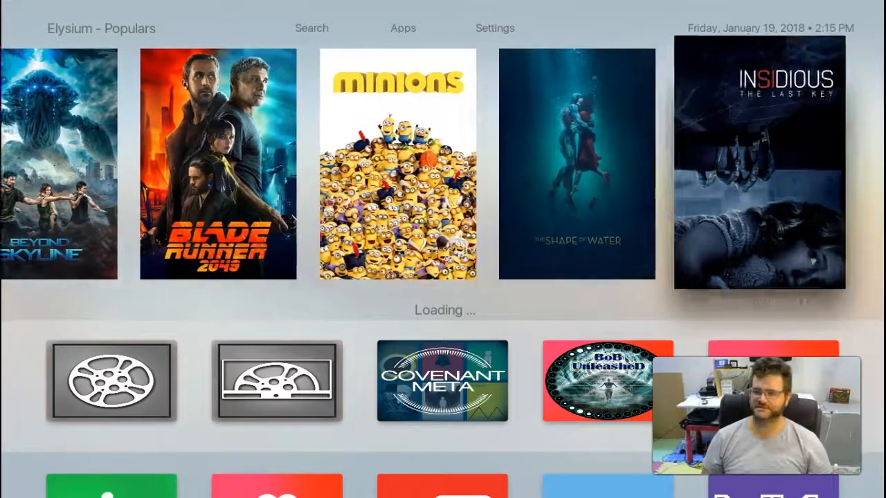
scroll(right, 3)
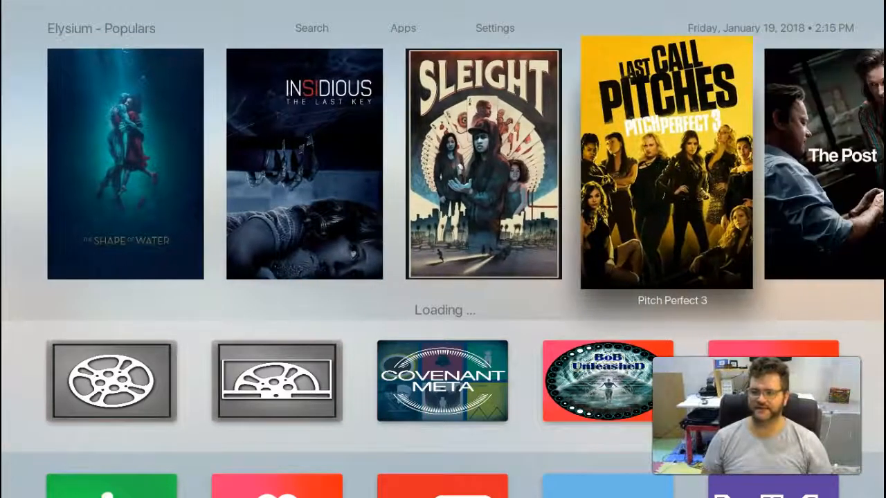
scroll(right, 3)
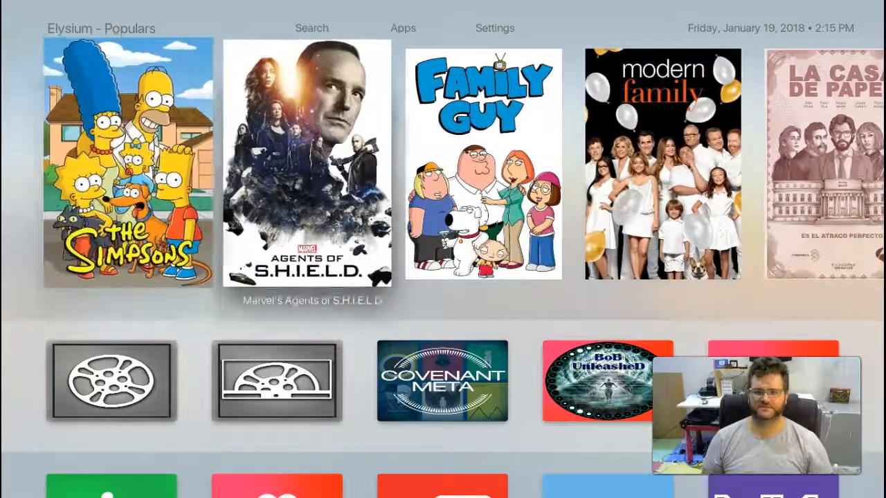
click(484, 164)
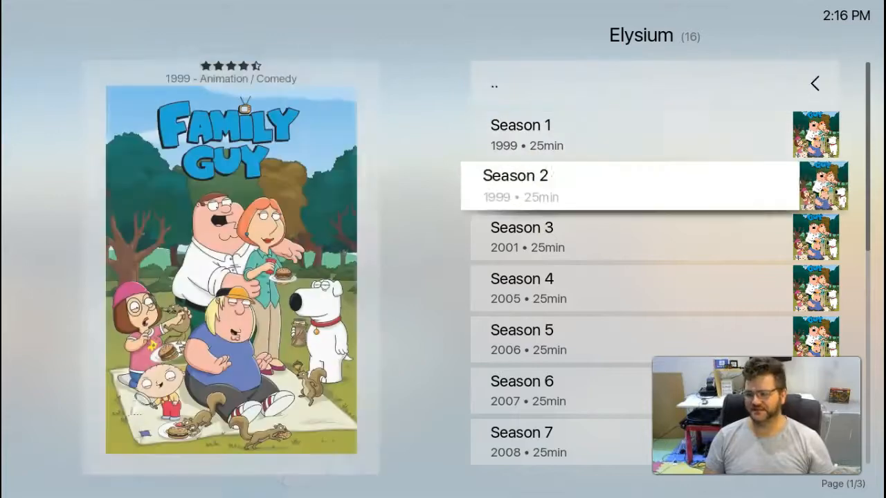
Step: Scroll the Family Guy seasons down and open Season 16's episodes
scroll(down, 3)
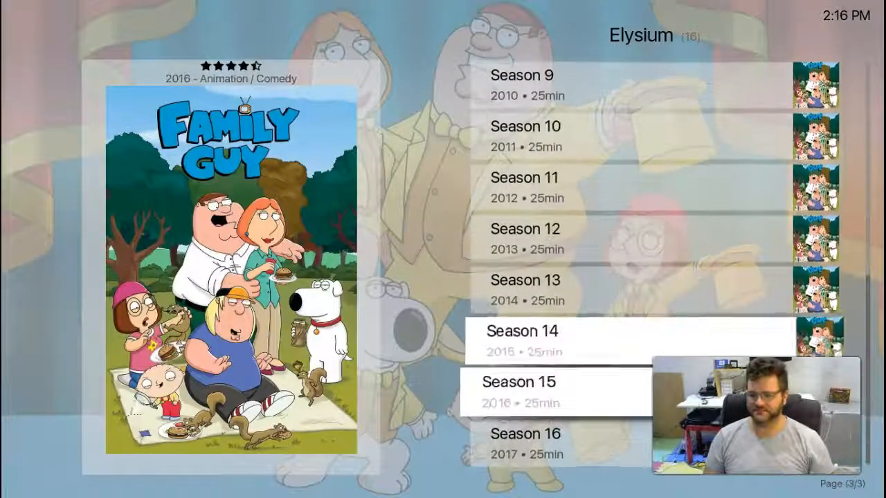
scroll(down, 3)
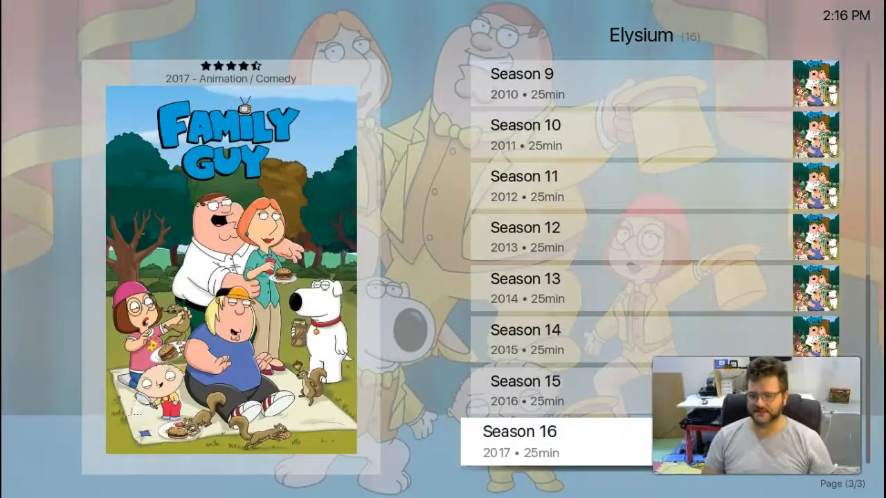
click(519, 431)
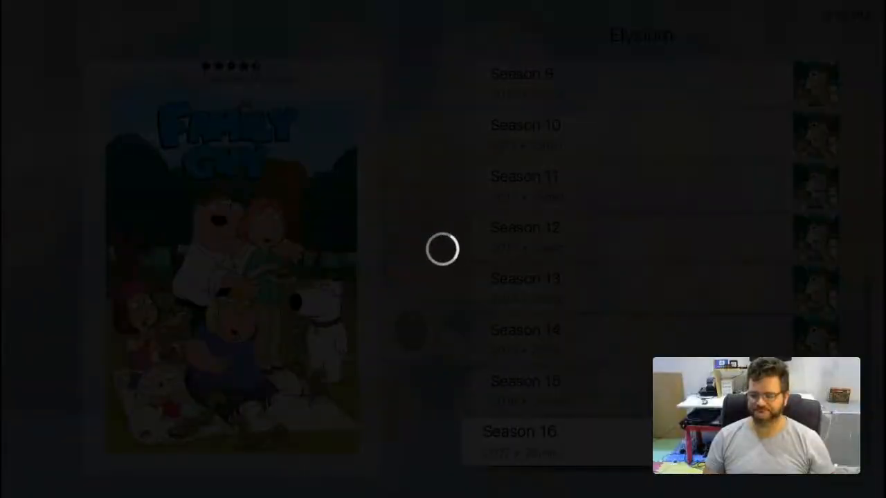
click(520, 431)
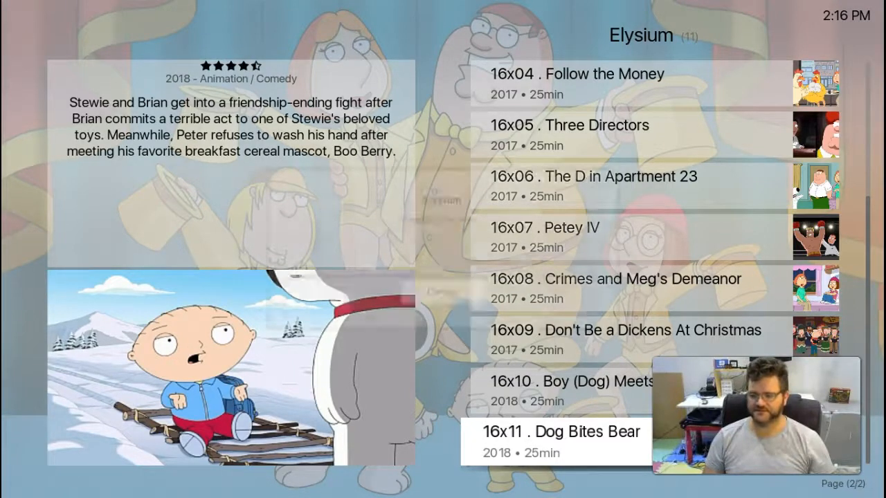
click(562, 441)
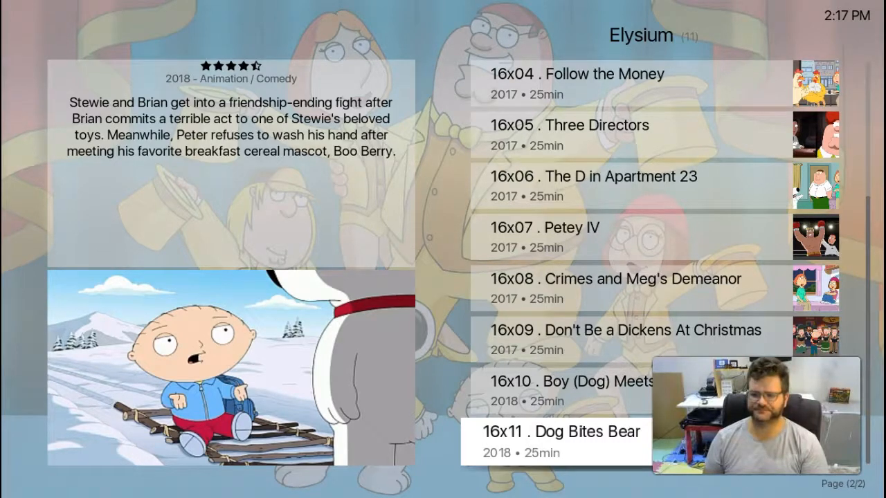
click(562, 431)
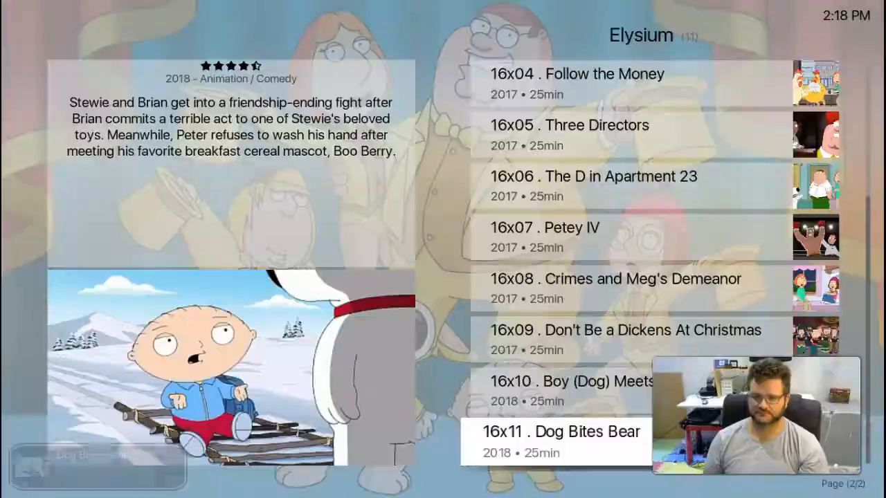
click(561, 431)
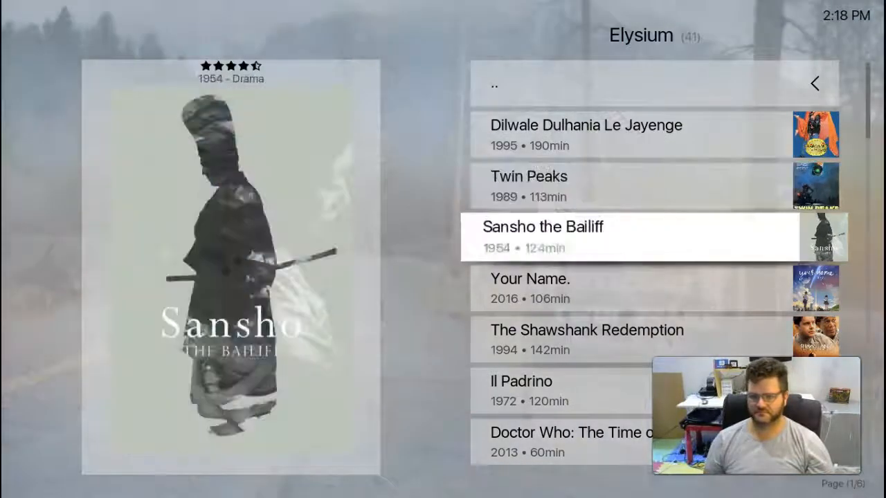
Step: Scroll through the Top Rated movie list
scroll(down, 3)
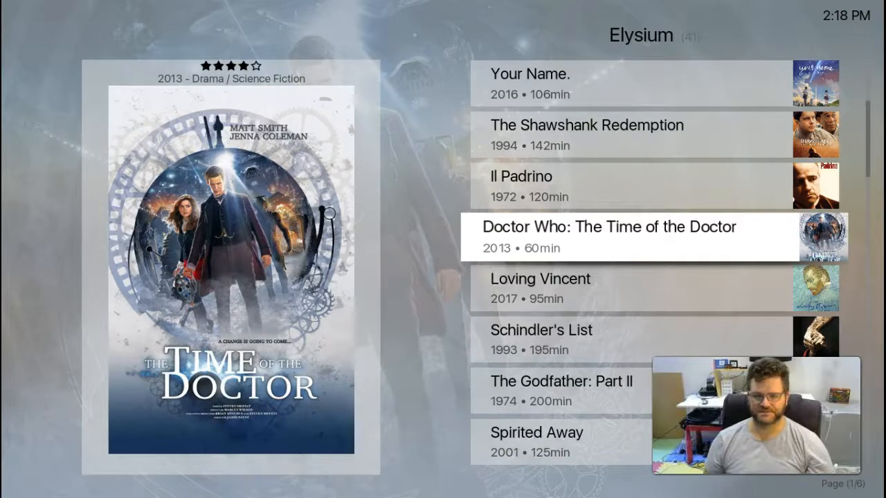
scroll(down, 3)
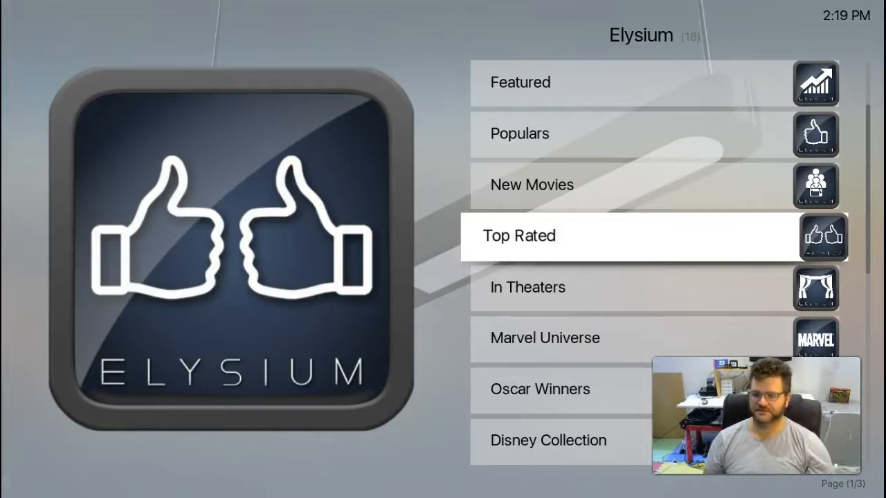
Step: Scroll the Elysium movies menu and open New Movies
scroll(down, 3)
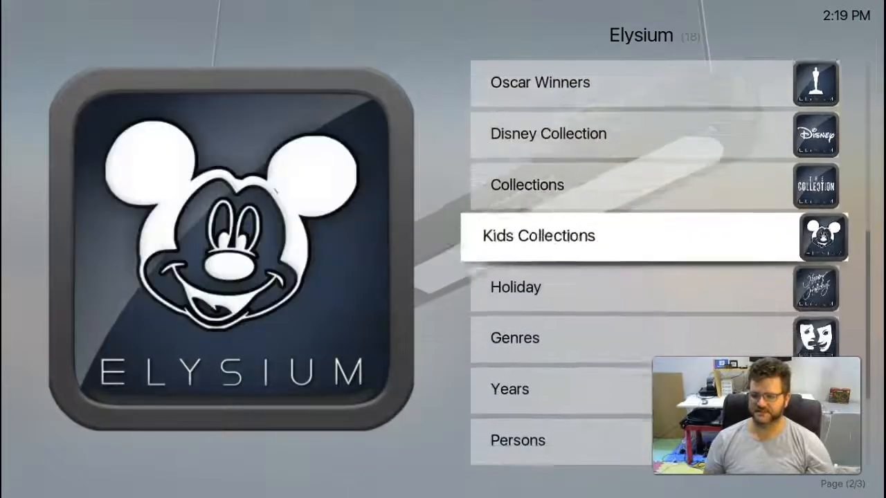
scroll(down, 3)
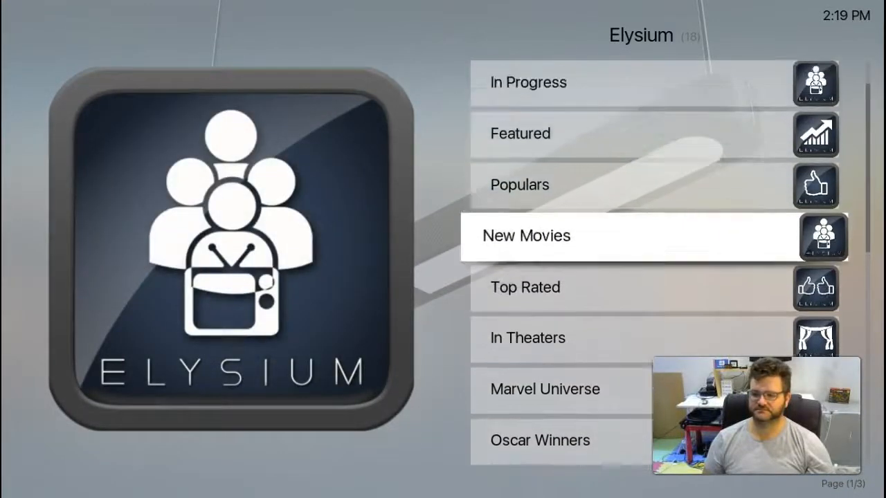
click(526, 236)
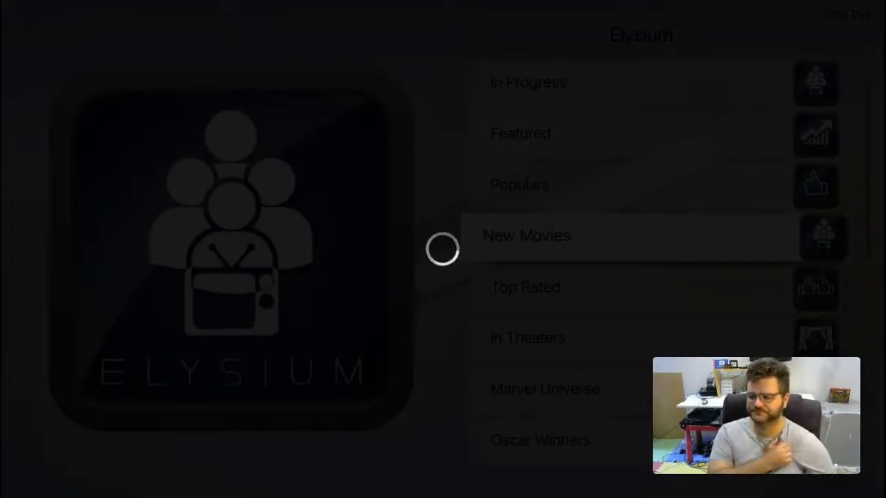
click(526, 235)
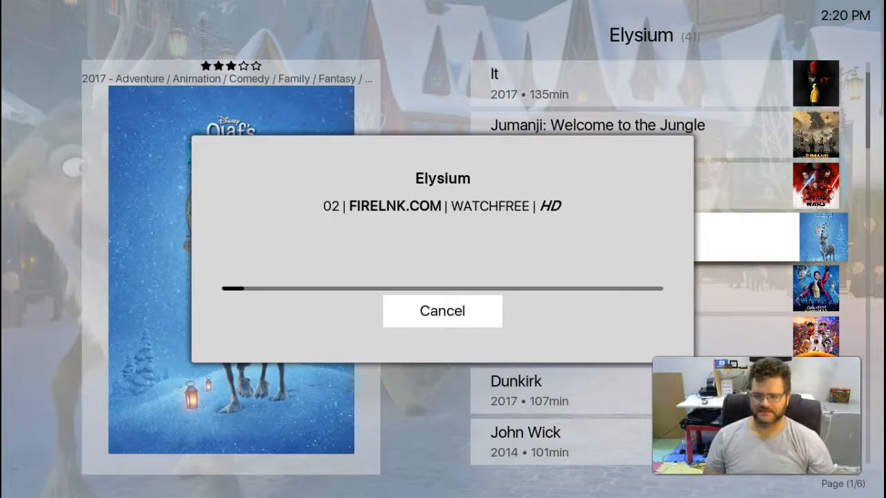
Step: Cancel the Olaf's Frozen Adventure stream search and pick Jumanji: Welcome to the Jungle instead
click(442, 311)
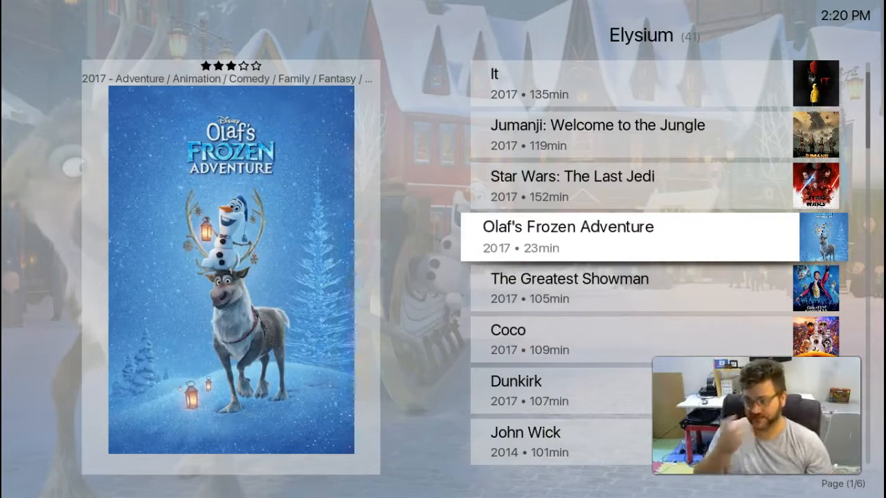
click(567, 237)
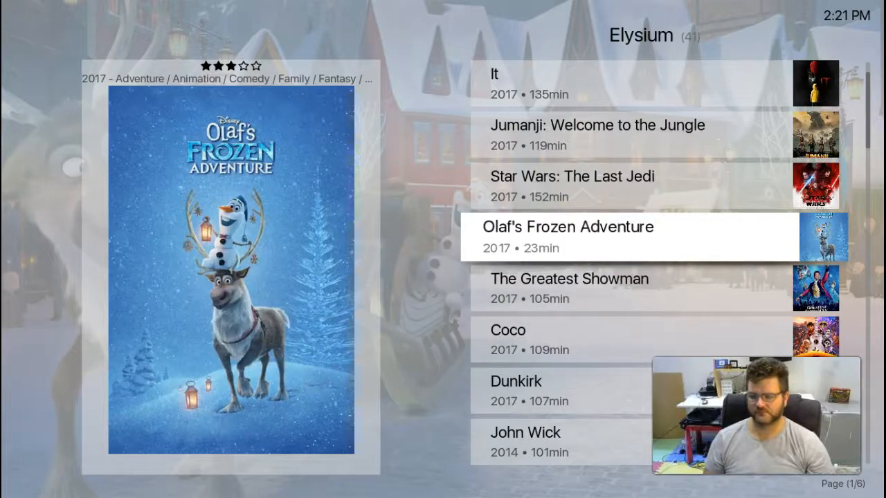
click(629, 236)
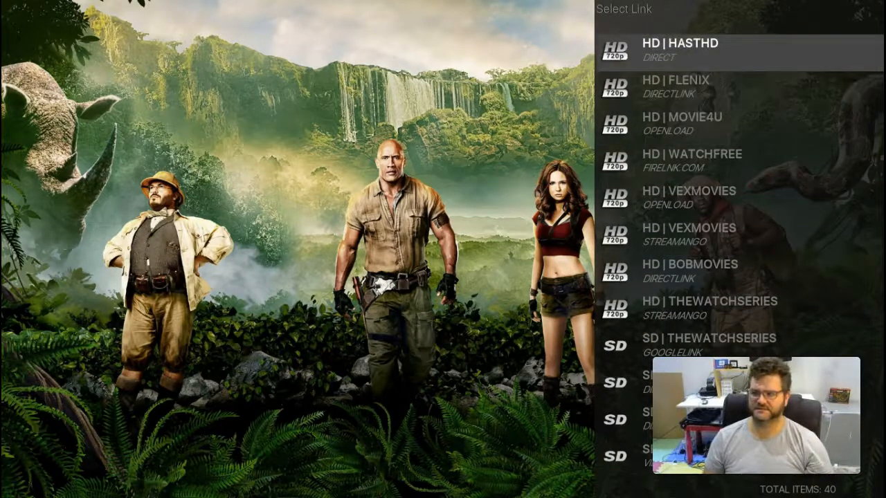
Step: Choose the WATCHFREE HD link for Jumanji: Welcome to the Jungle
click(692, 52)
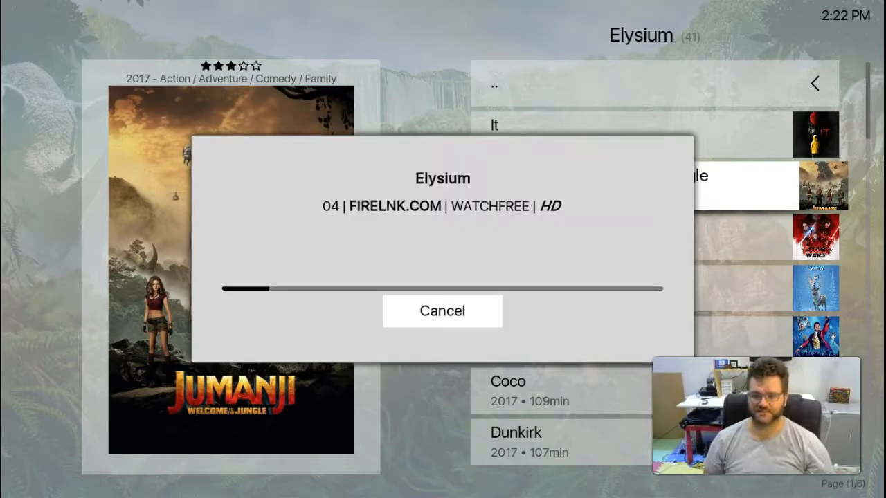
Step: Cancel resolving the WATCHFREE stream and reselect Jumanji: Welcome to the Jungle
click(442, 311)
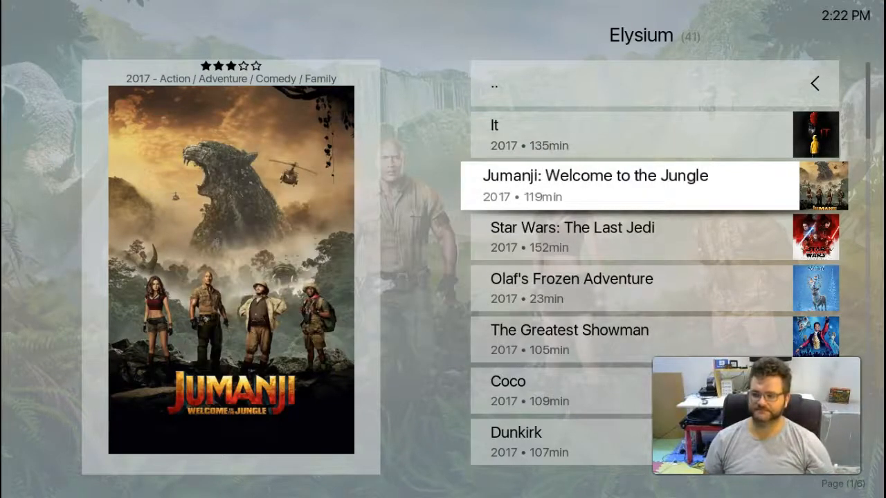
click(628, 186)
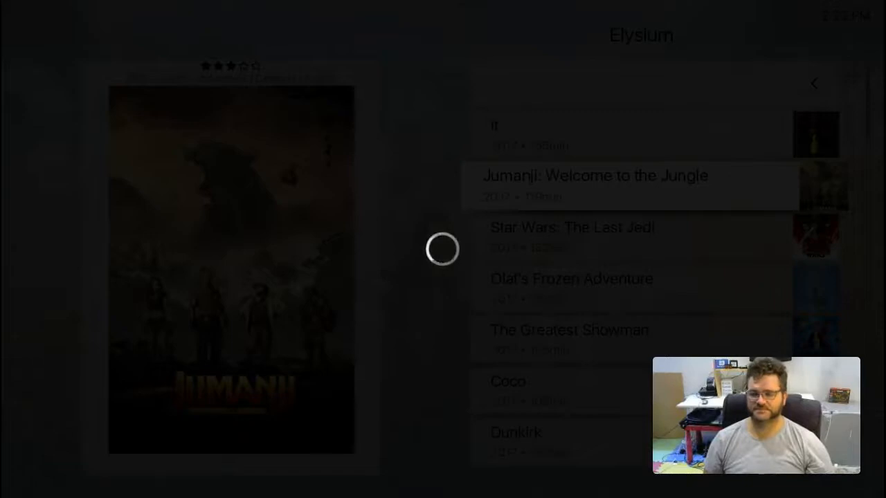